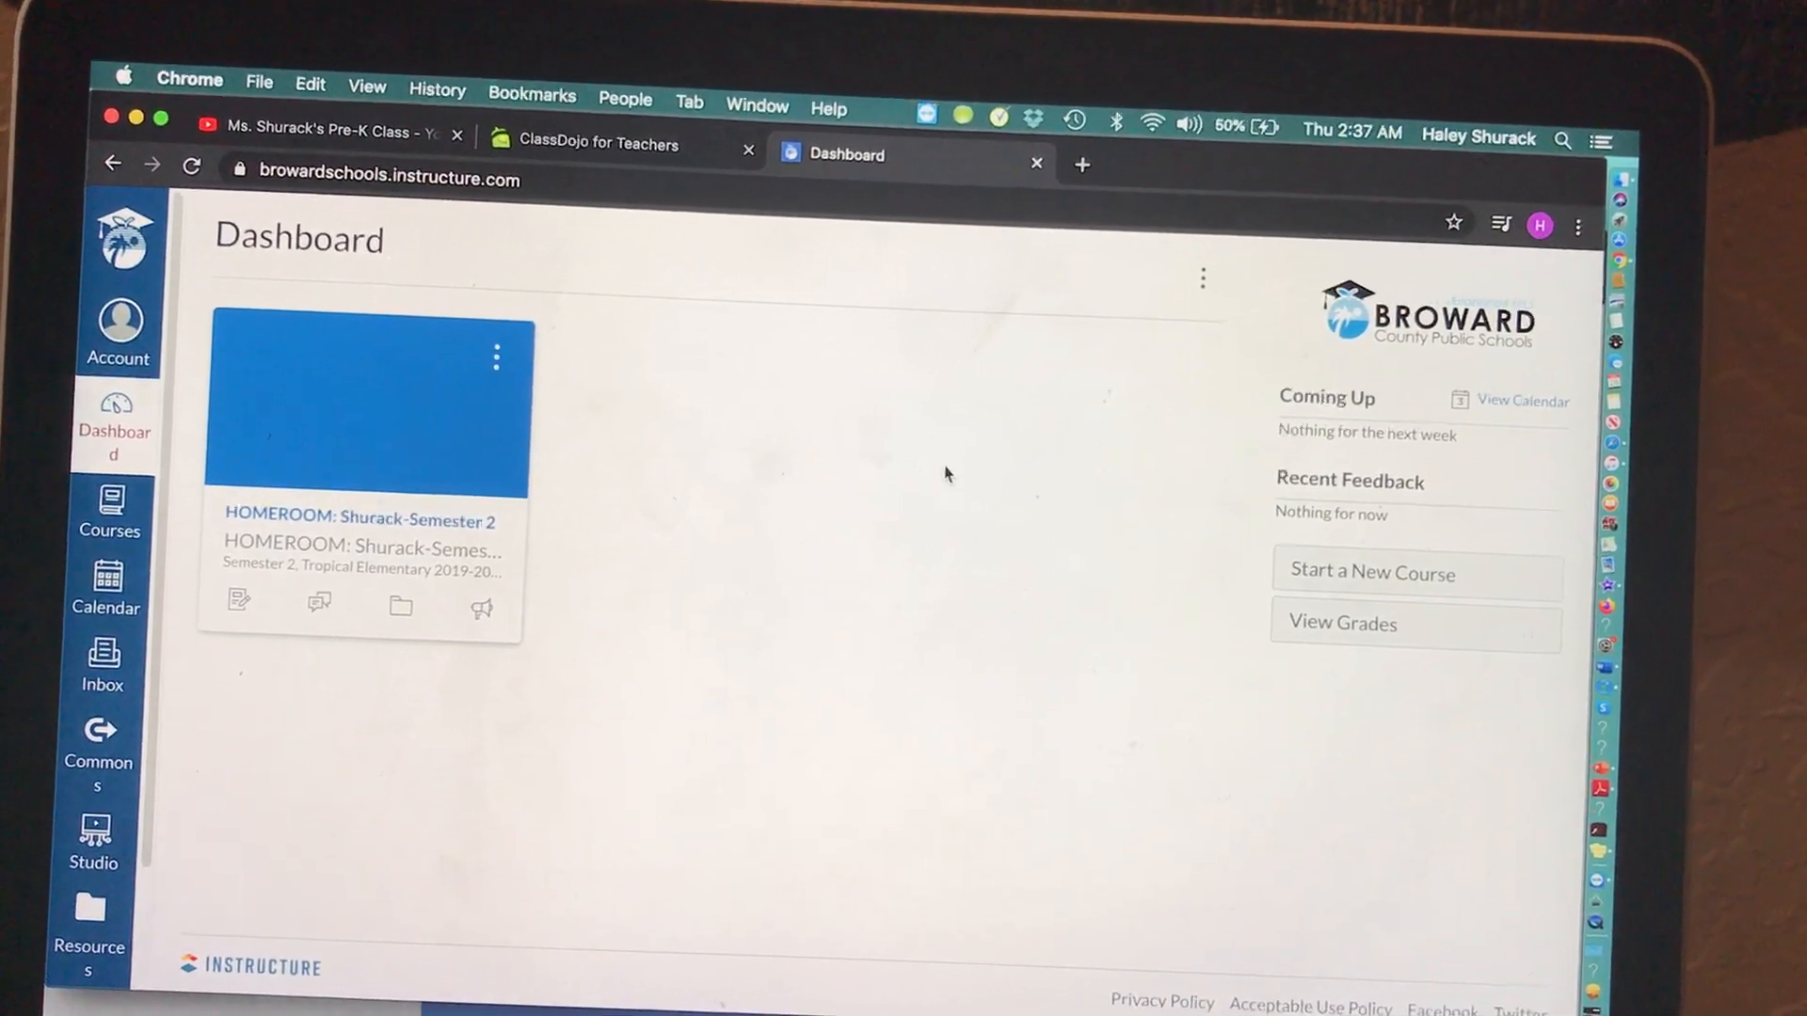
{"action": "mouse_move", "coordinate": [657, 537]}
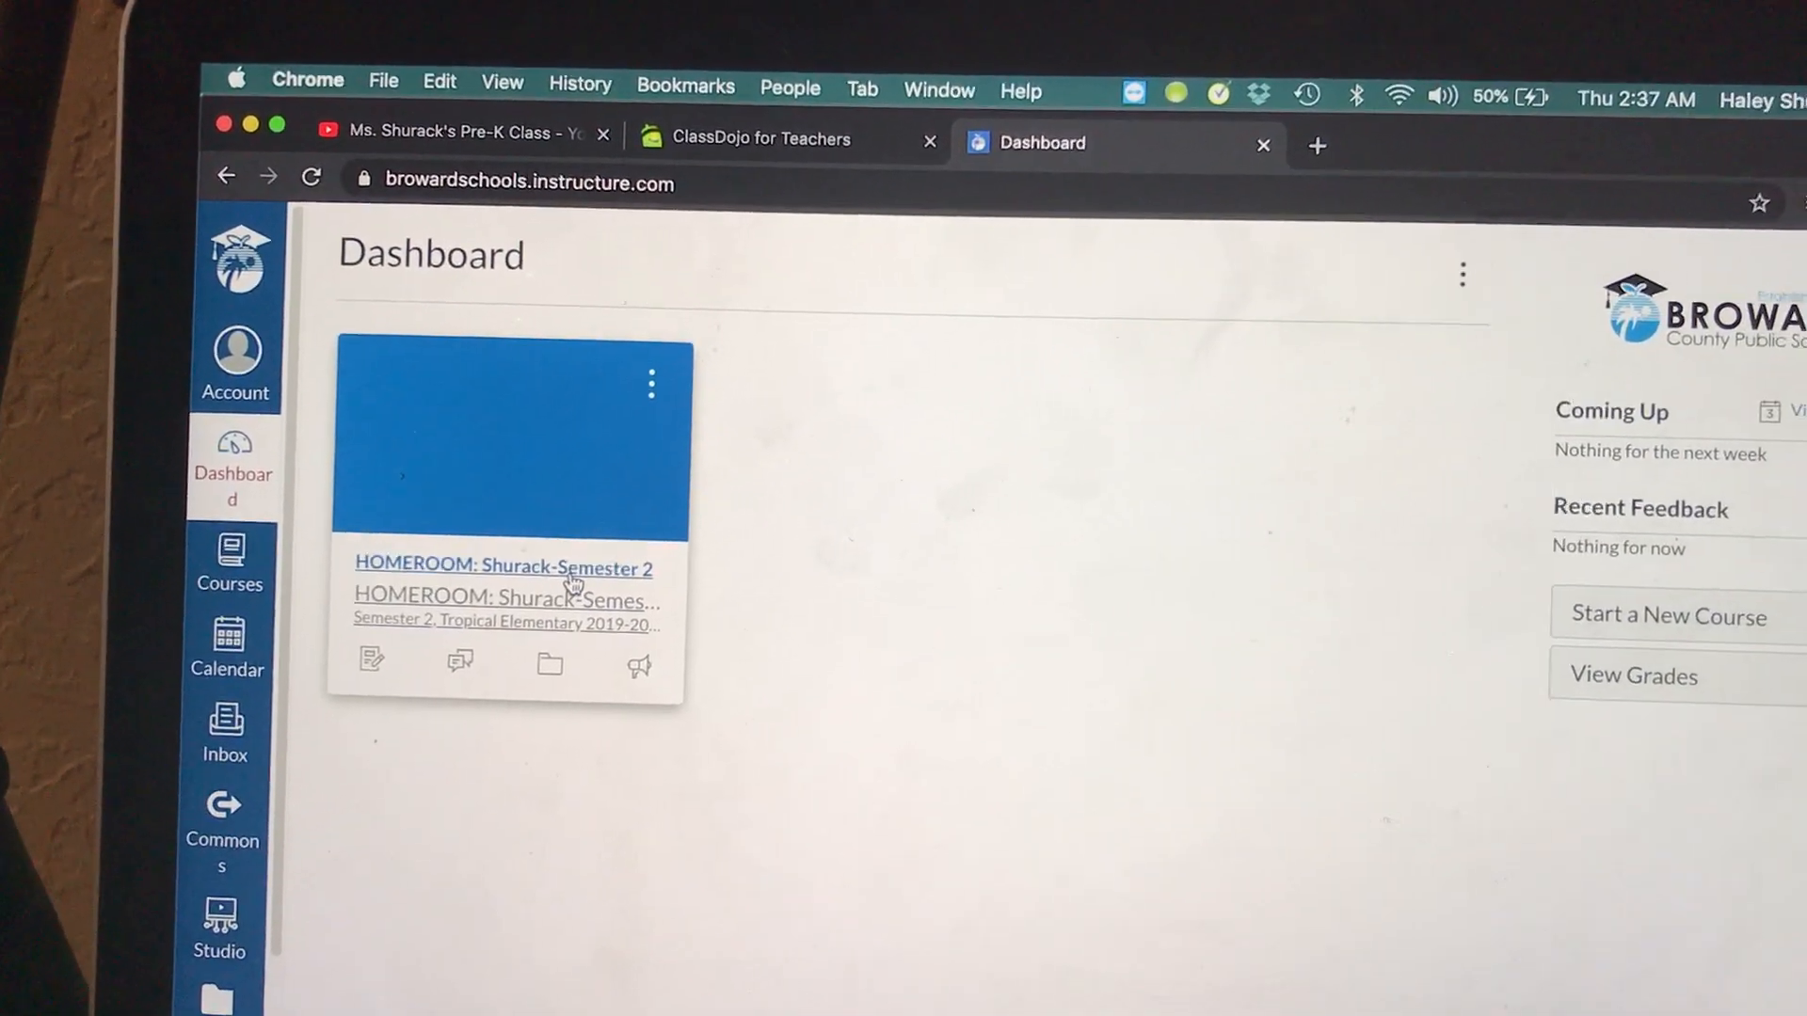
- Open the homeroom course from the Canvas Dashboard
{"action": "left_click", "coordinate": [500, 566]}
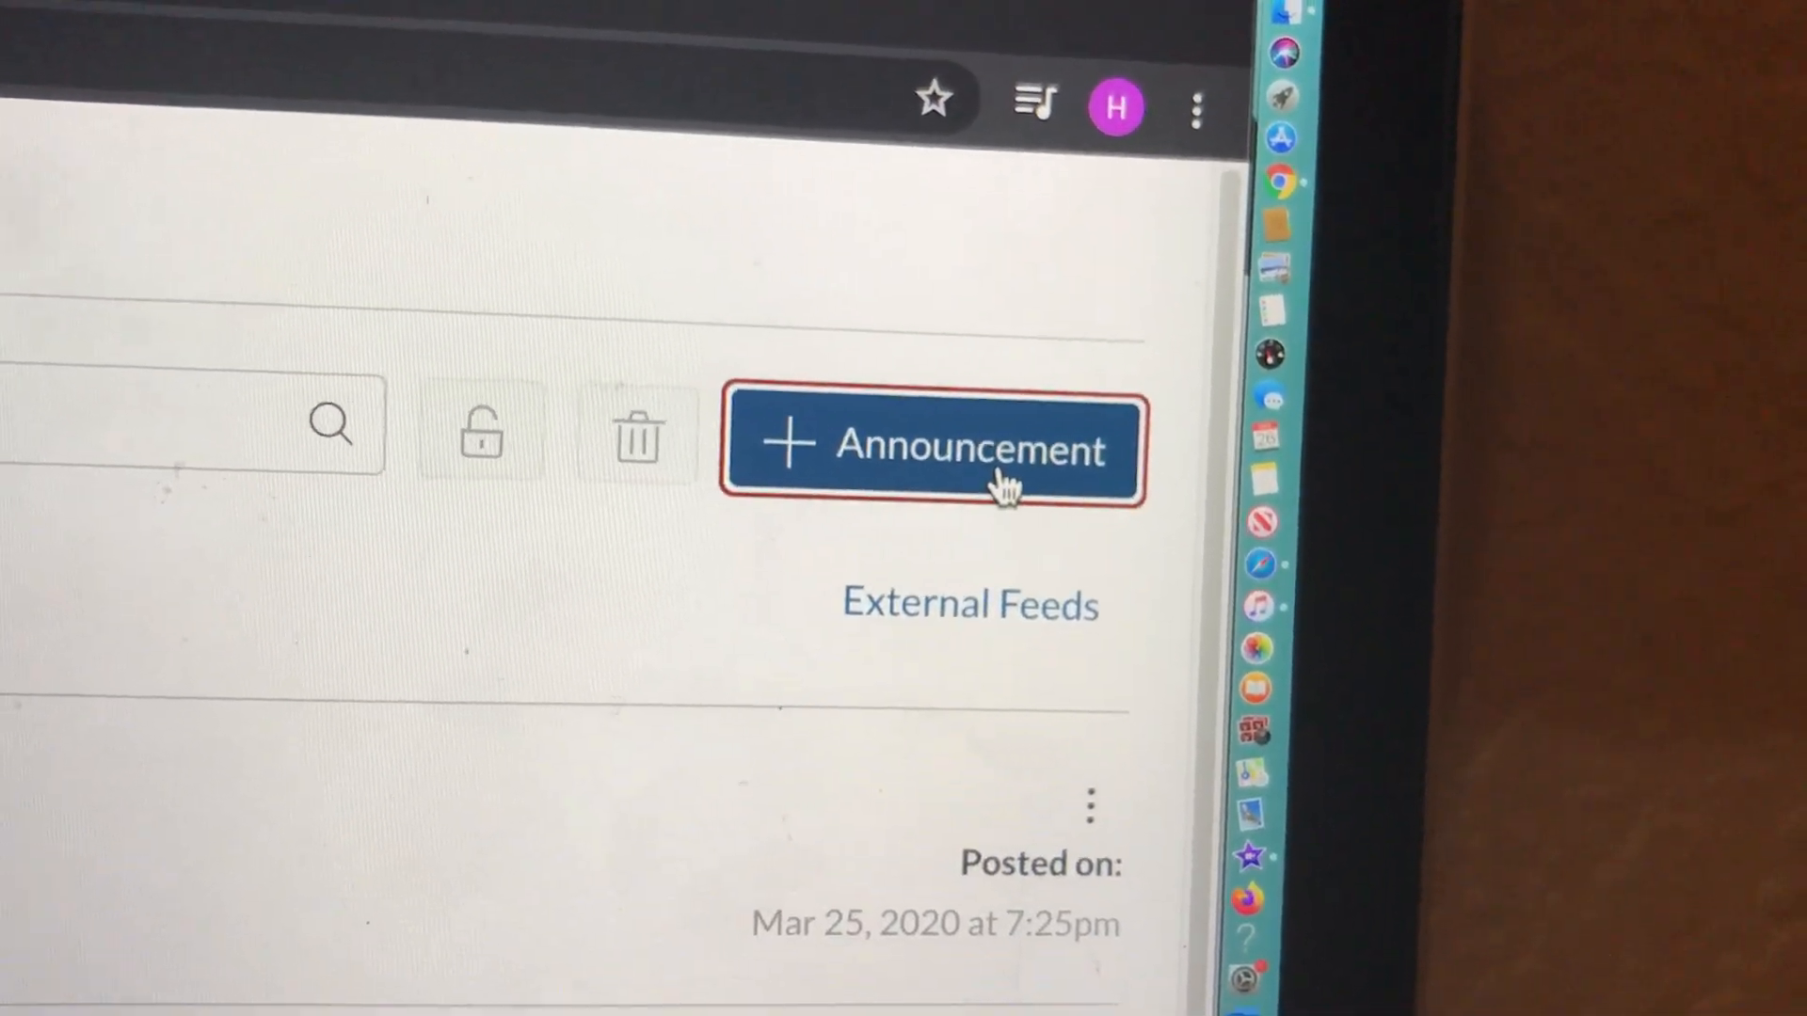
- Start a new announcement titled "Ms.Shurack's Class Dojo Page" and select the ClassDojo page address
{"action": "left_click", "coordinate": [934, 448]}
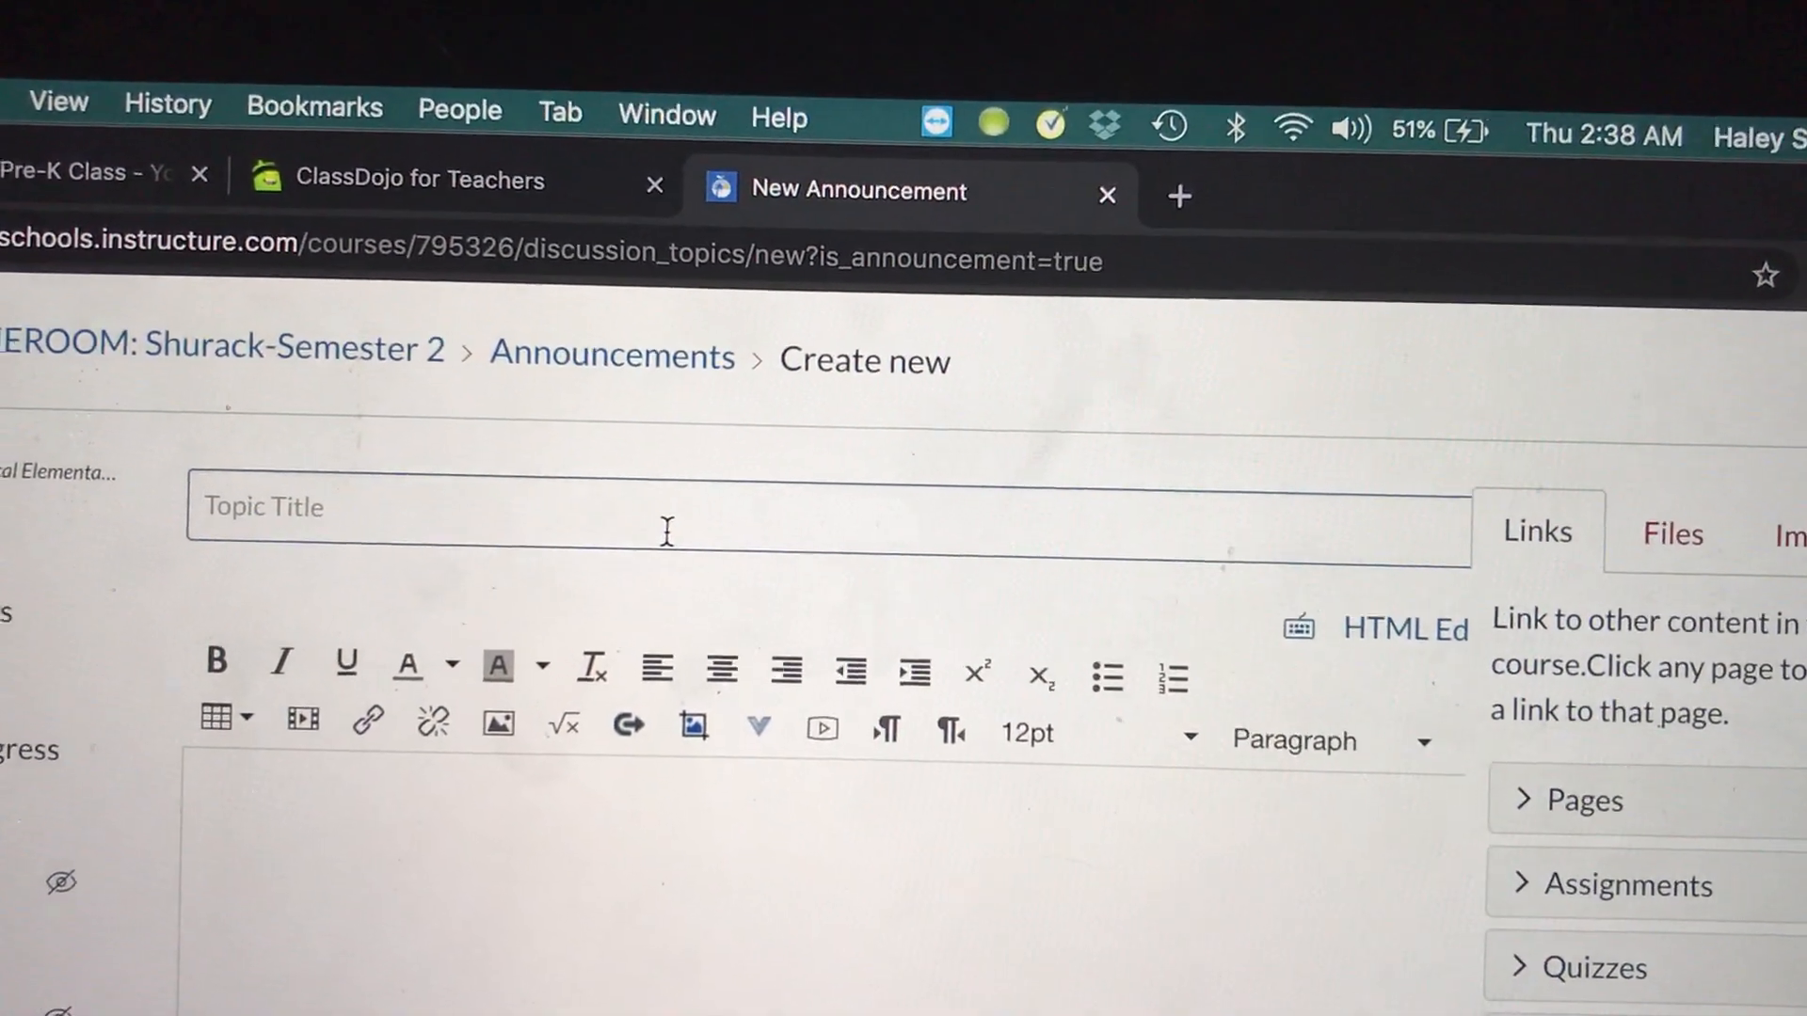
{"action": "scroll", "scroll_direction": "down", "scroll_amount": 3}
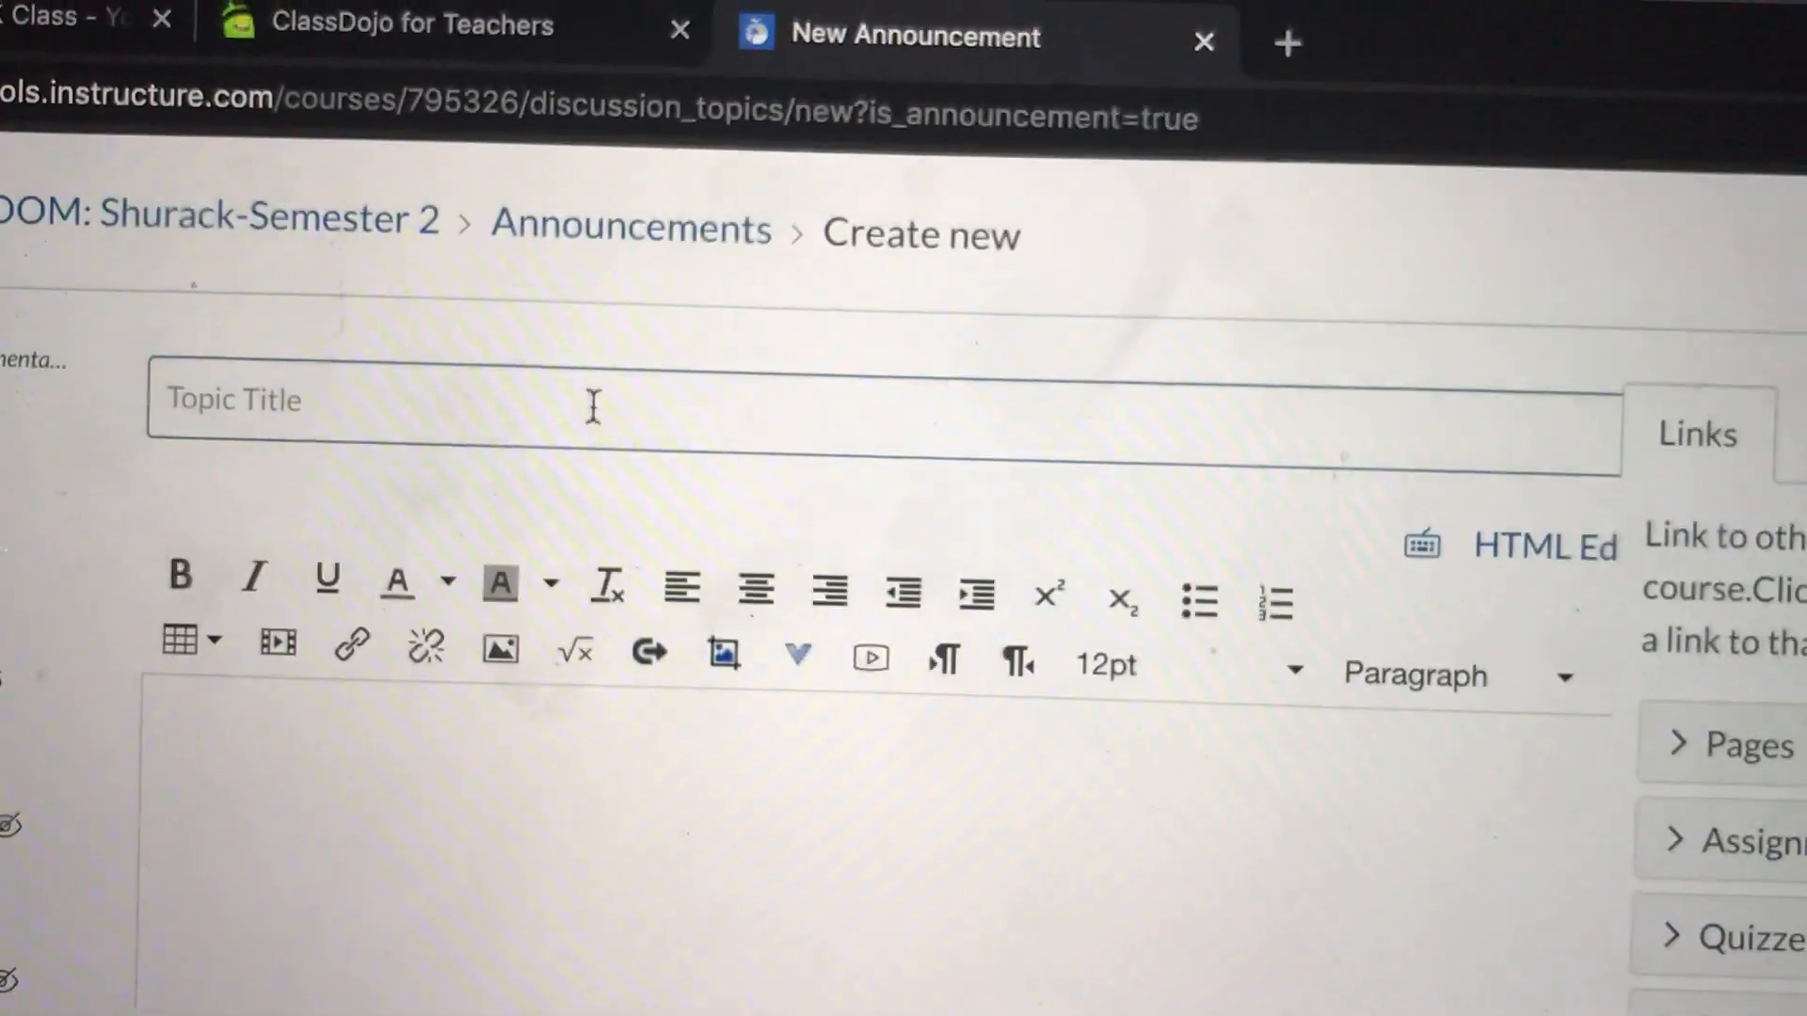
{"action": "type", "text": "Ms.Shurack's Class"}
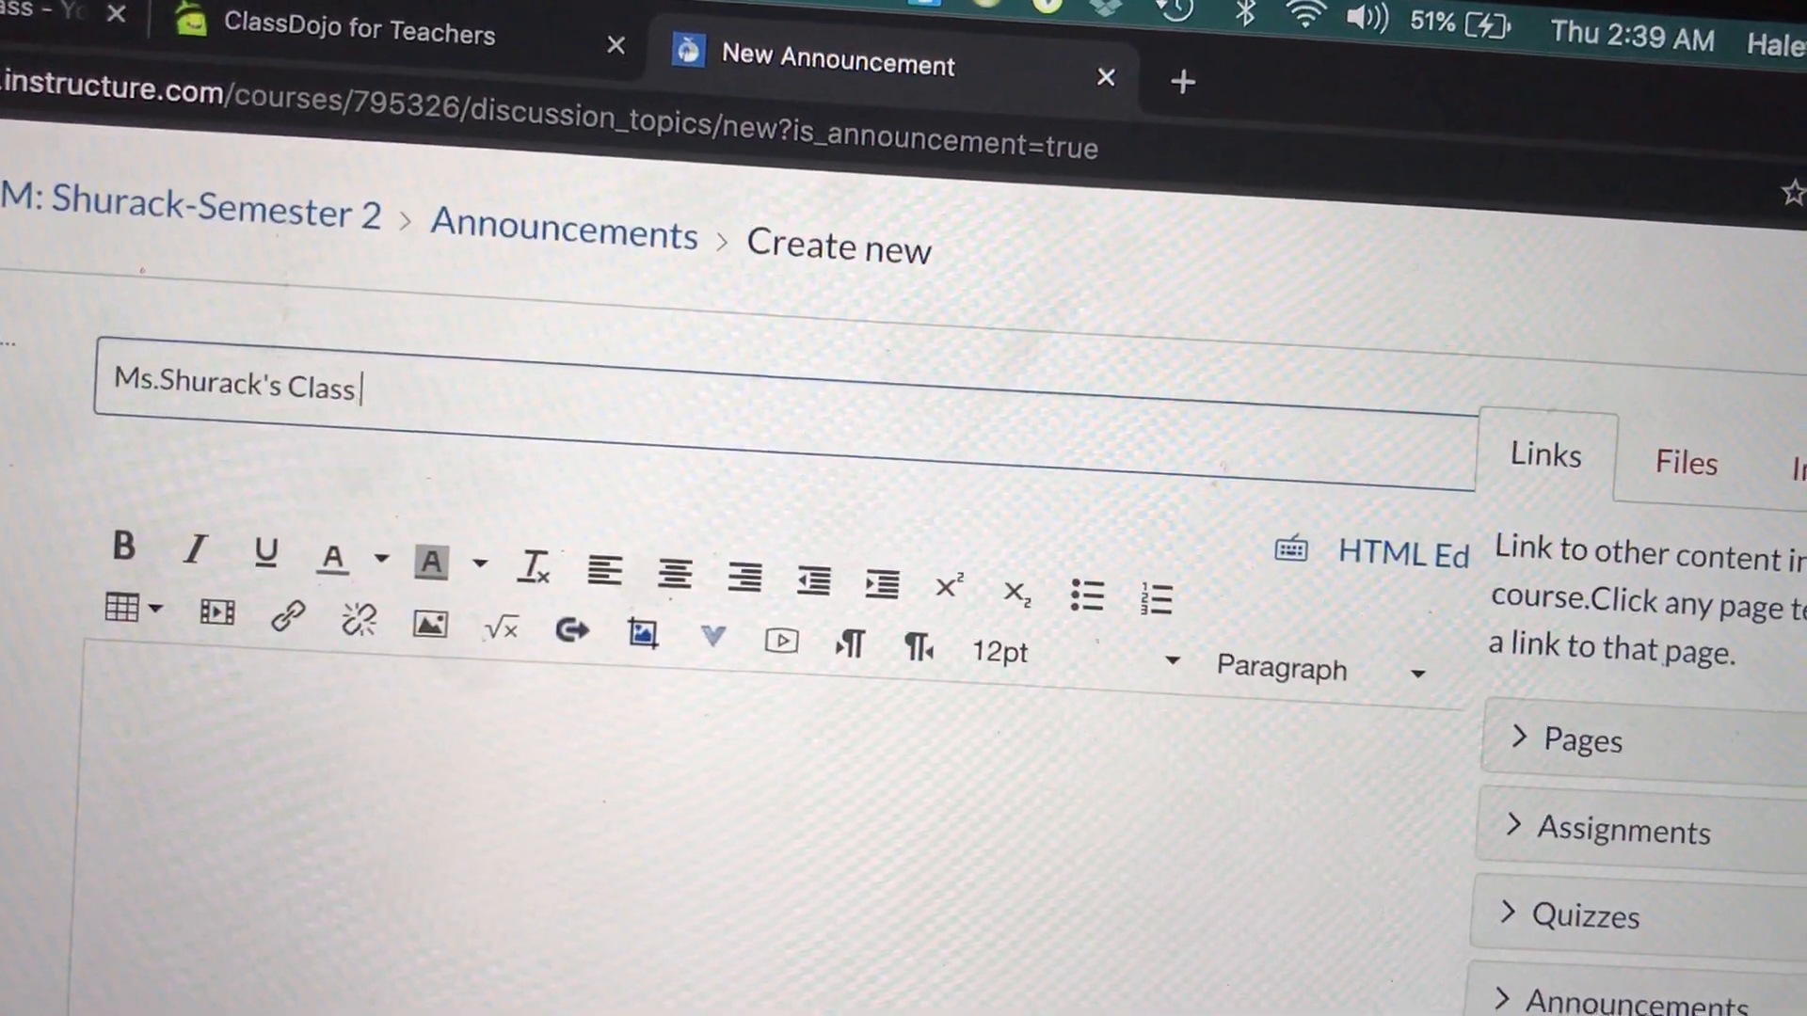
{"action": "type", "text": "D"}
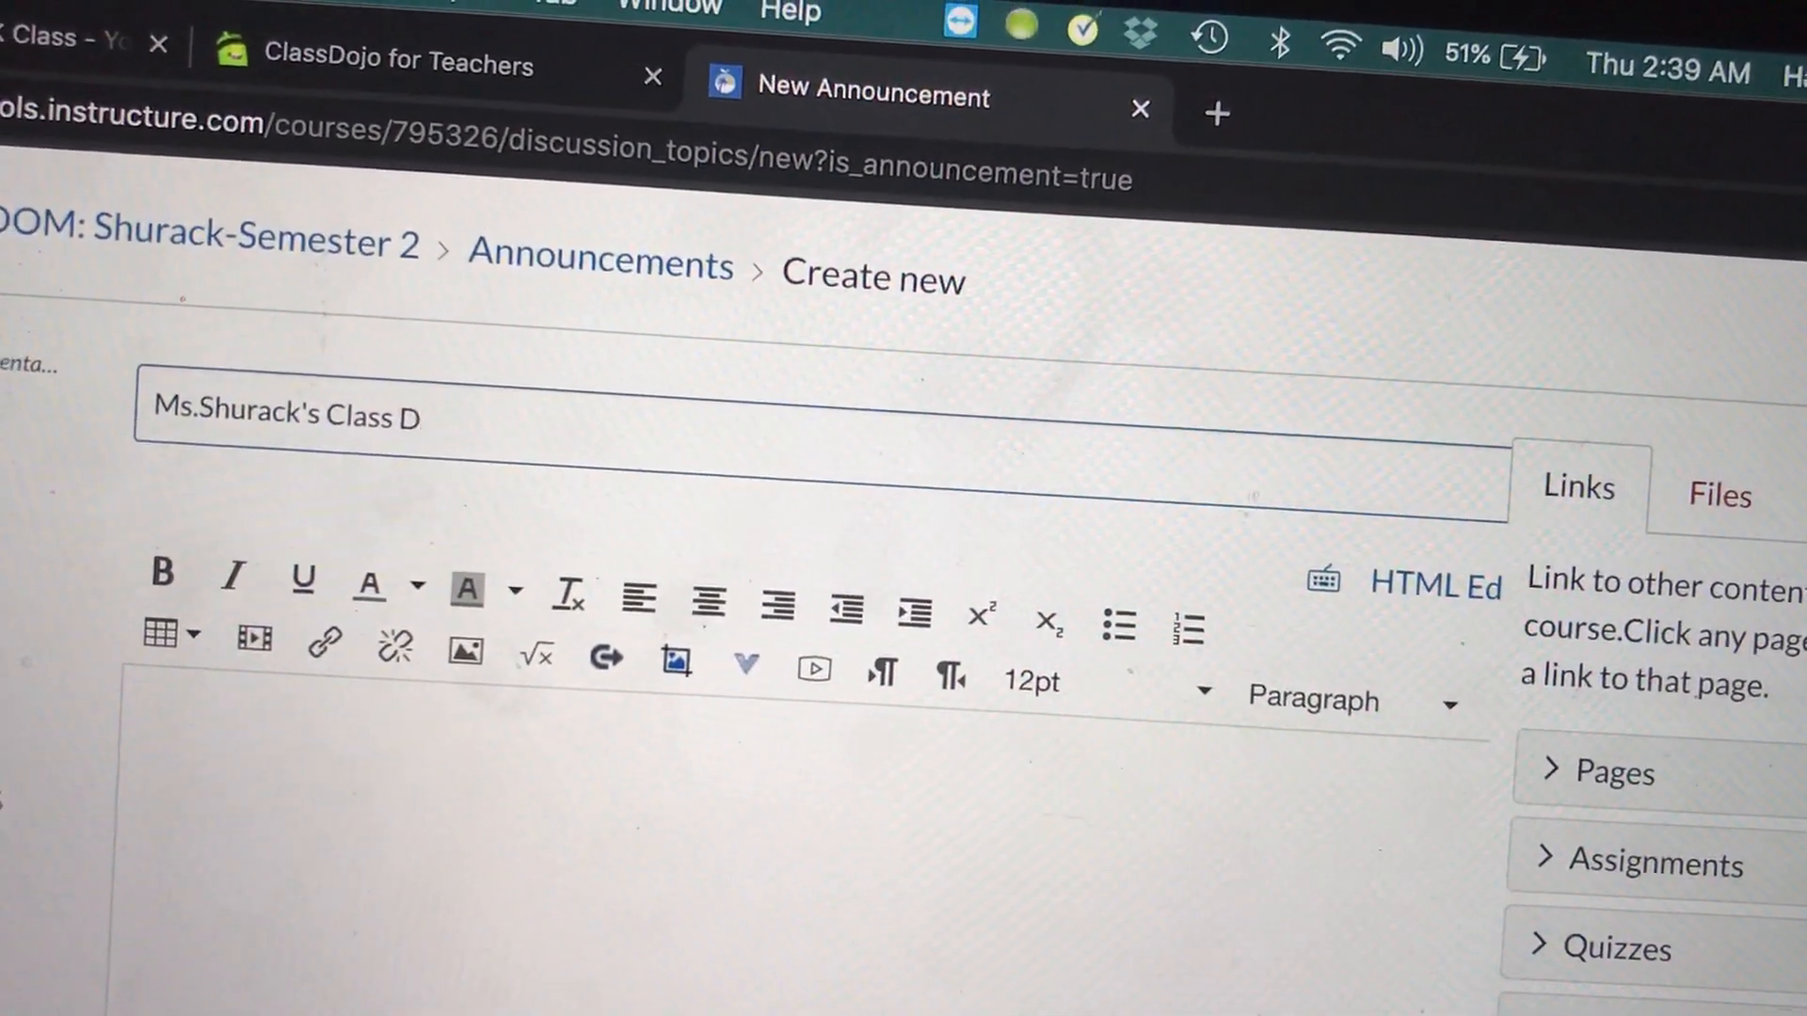
{"action": "type", "text": "ojo"}
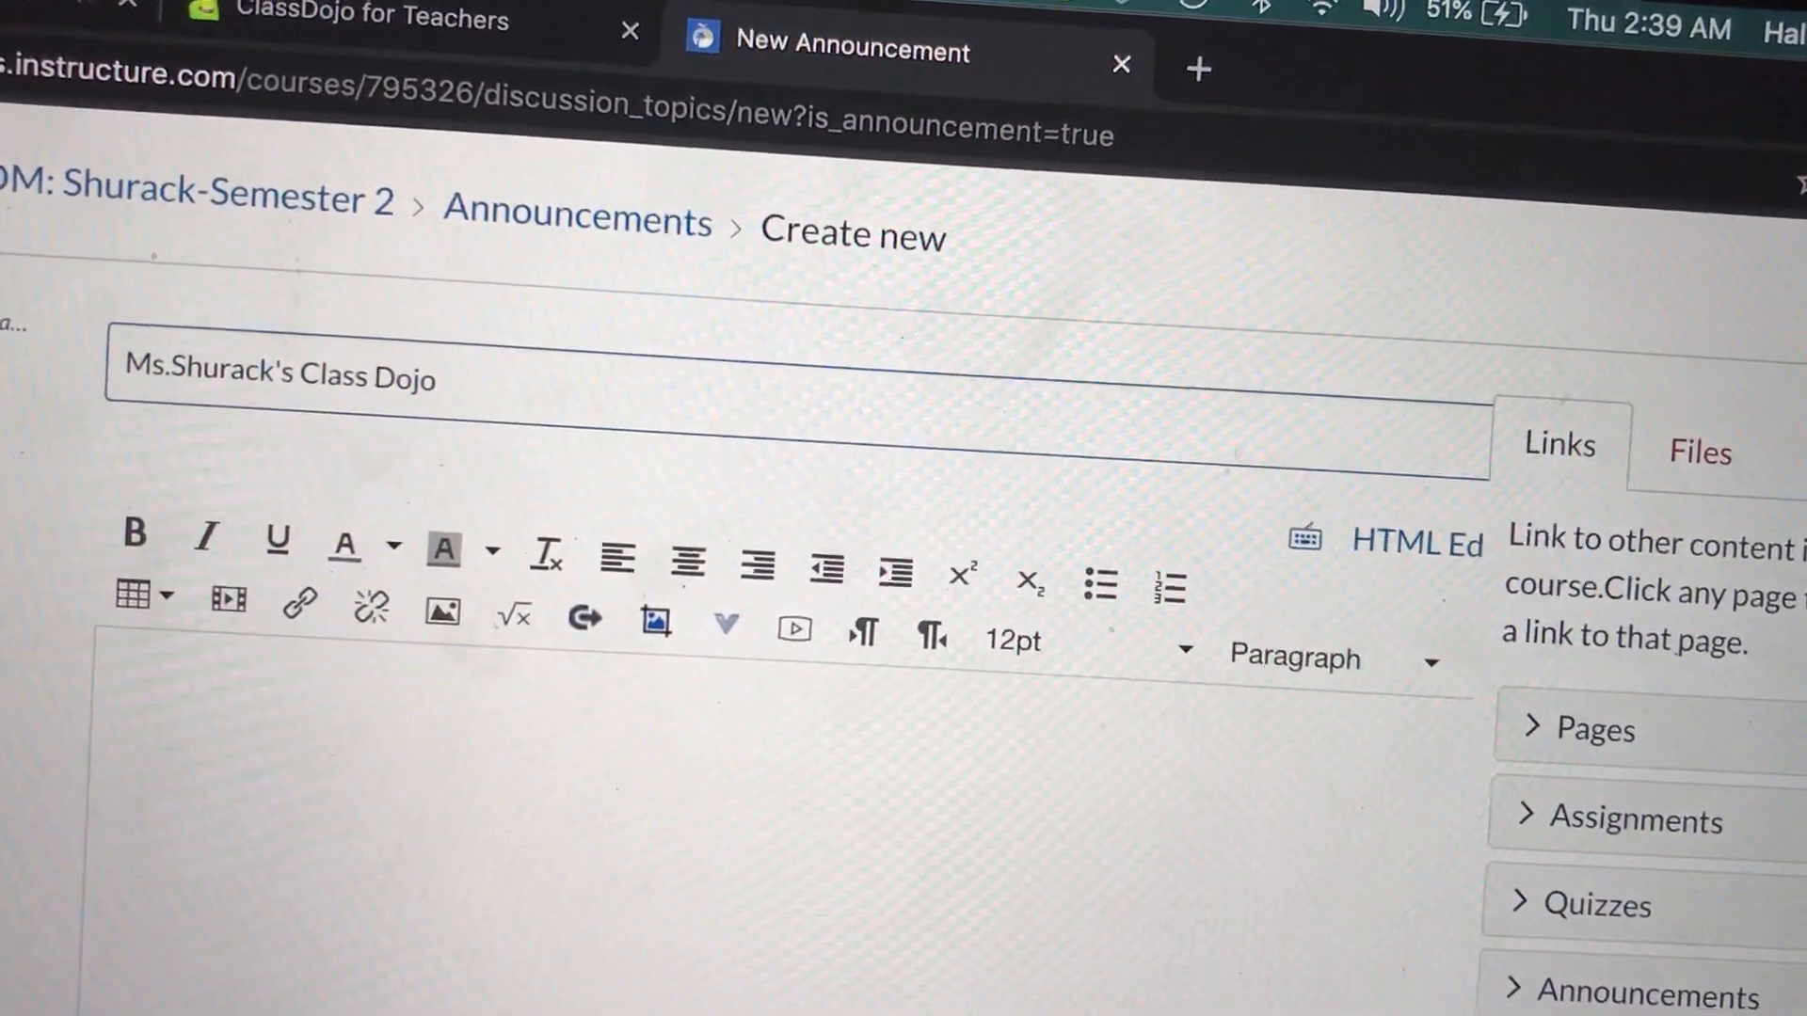
{"action": "type", "text": "Pg"}
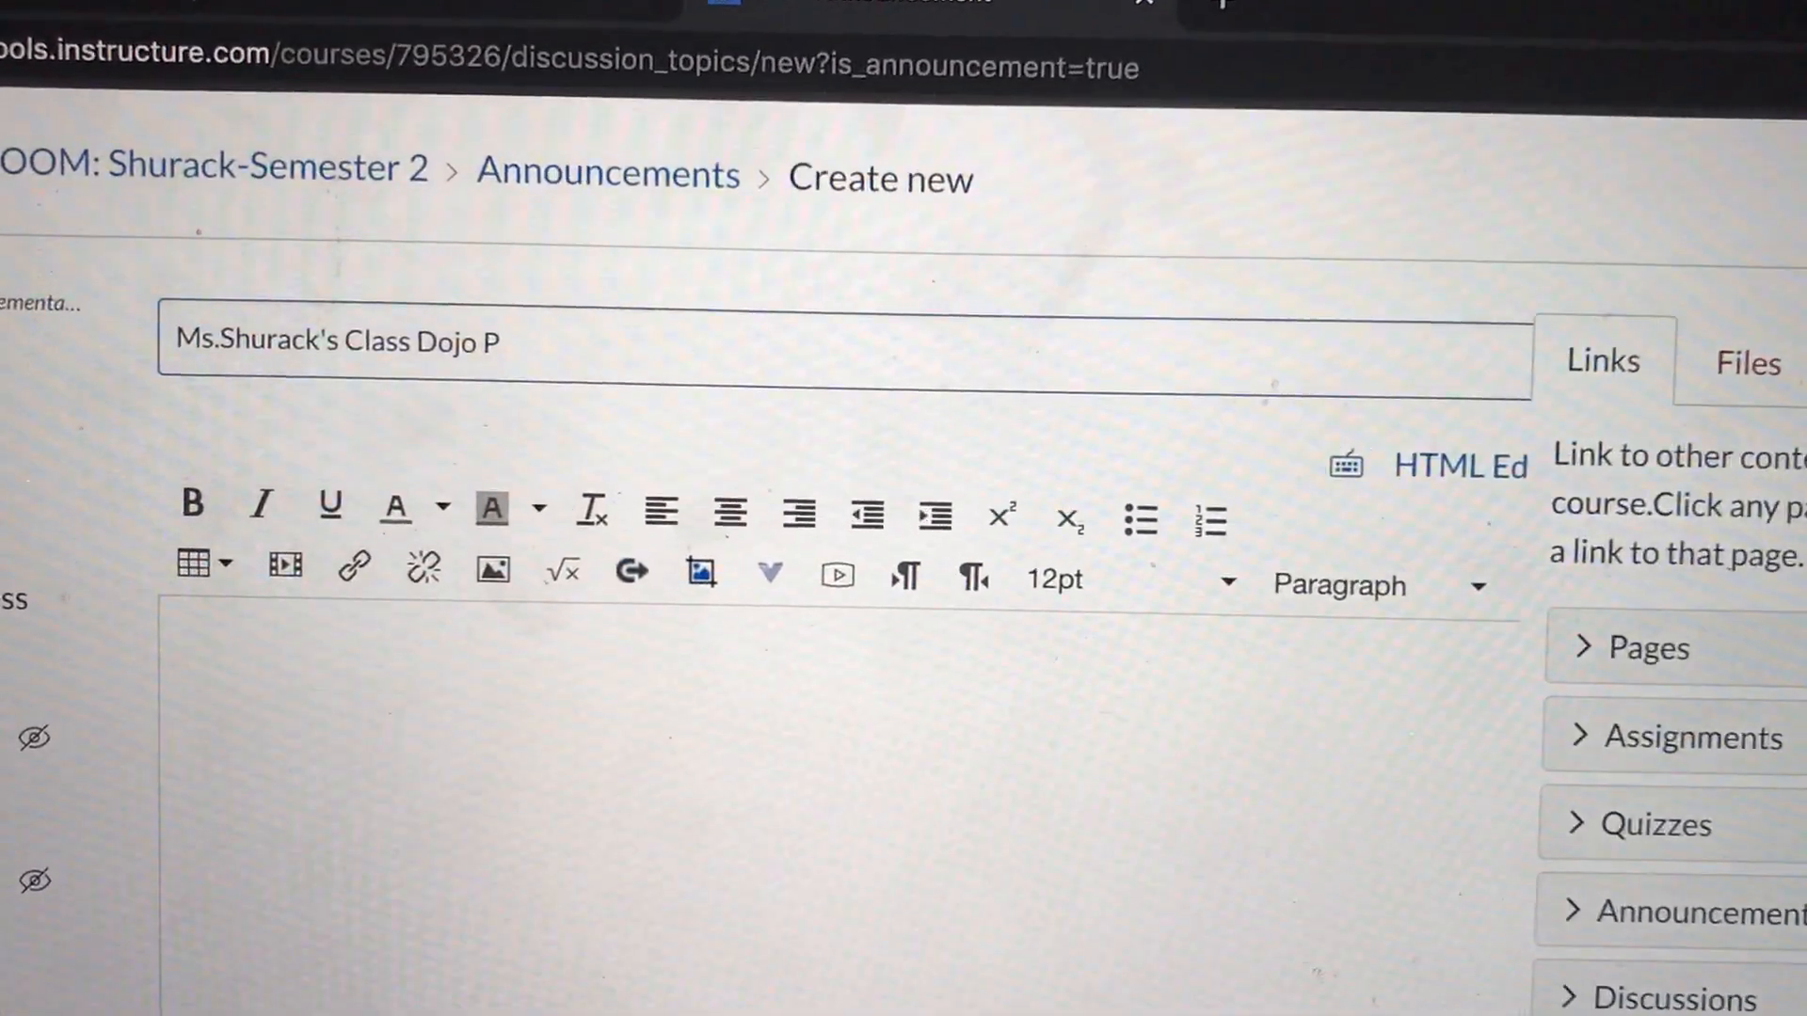
{"action": "type", "text": "age"}
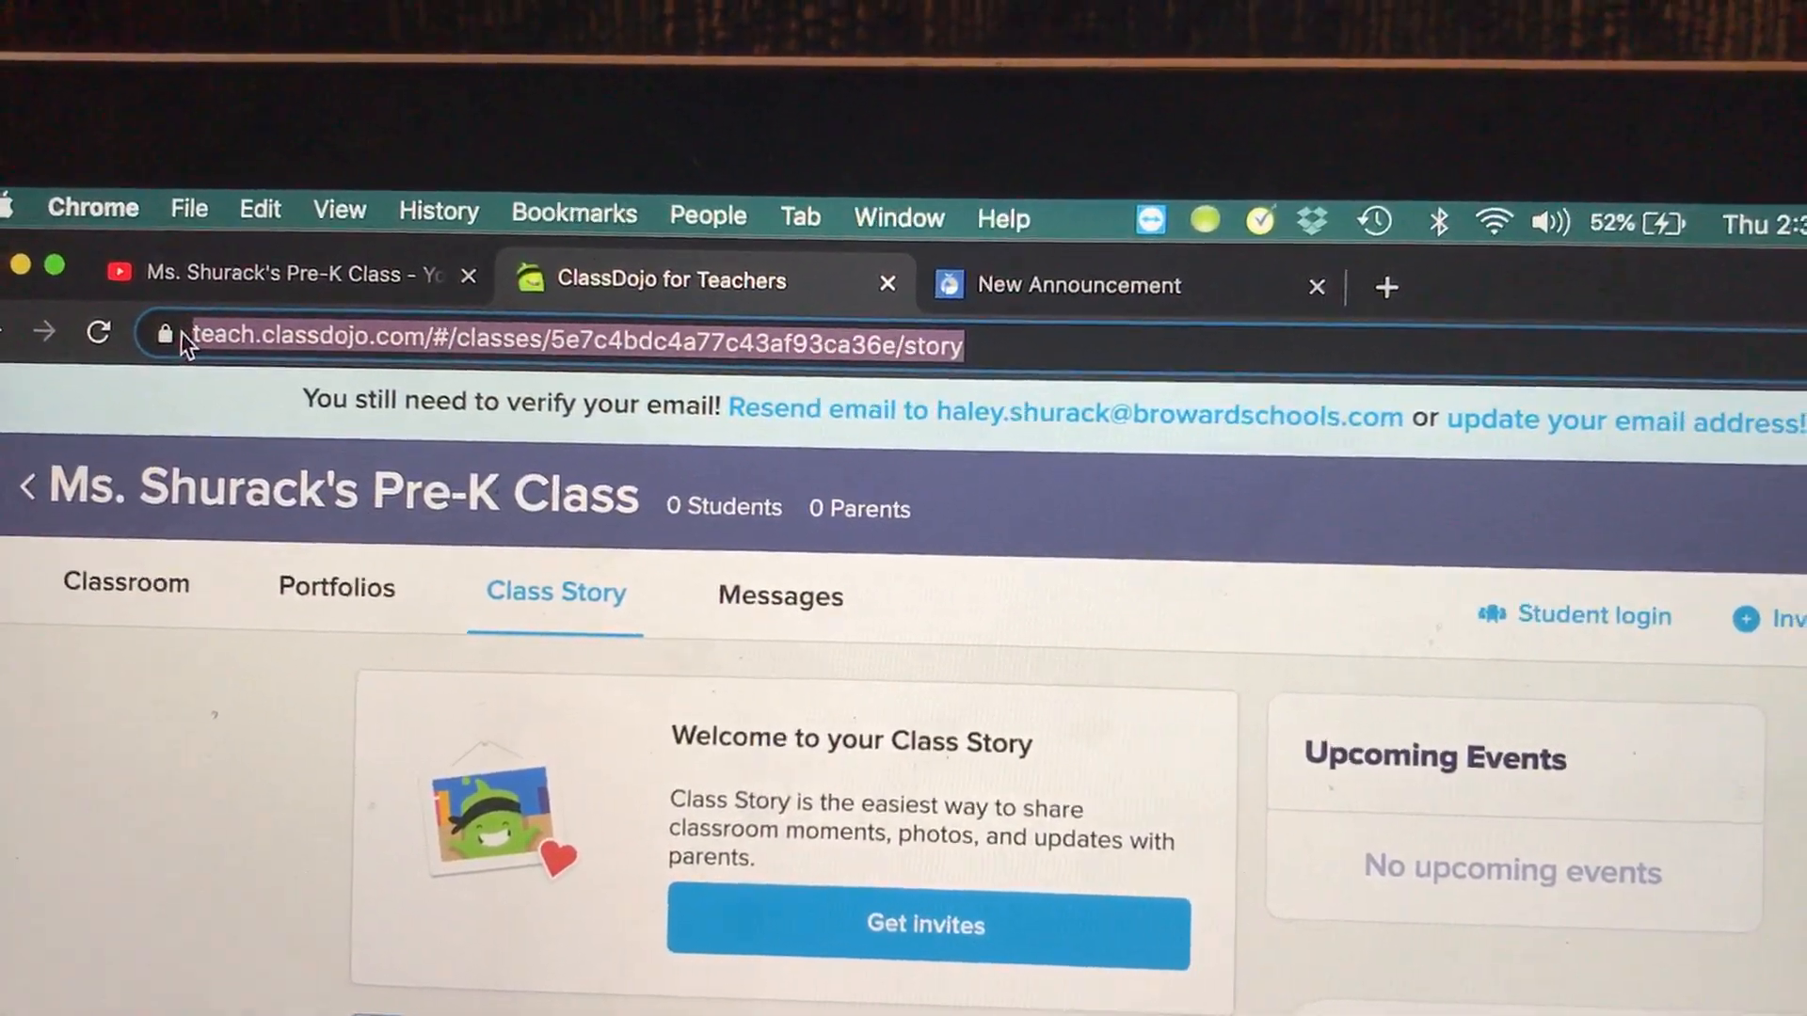
{"action": "left_click", "coordinate": [258, 209]}
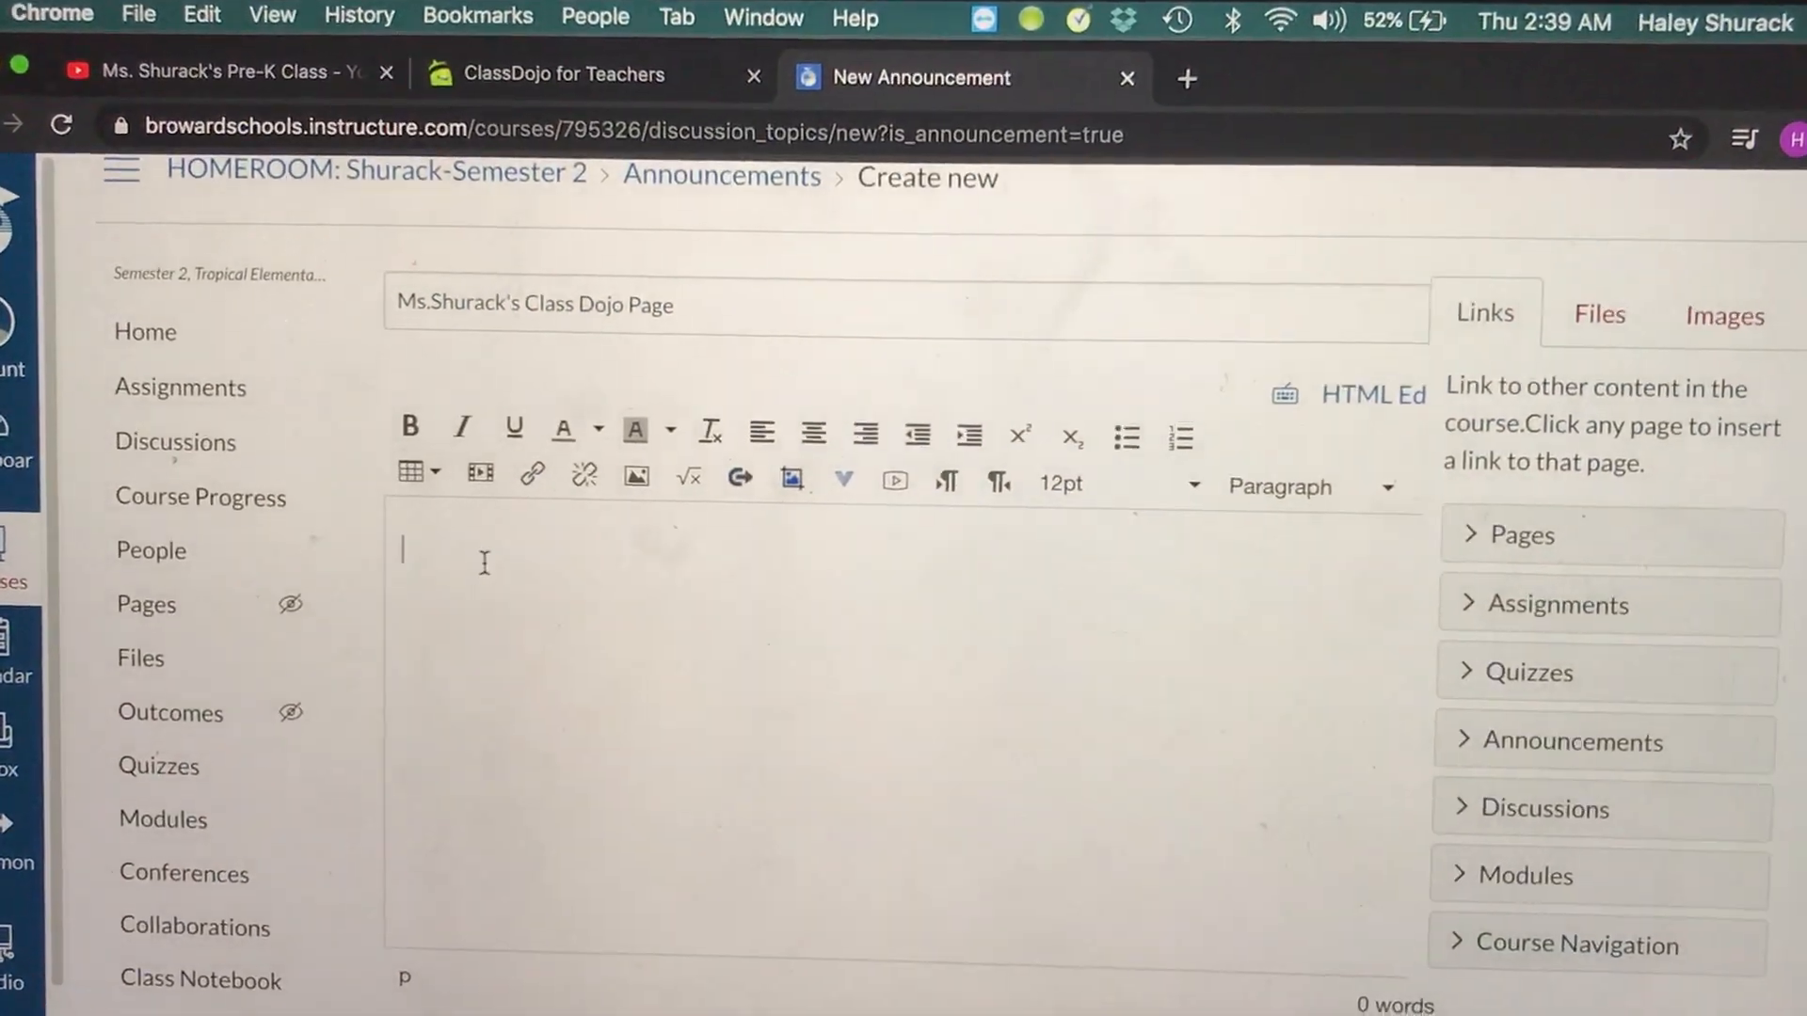
- Paste the ClassDojo class link into the message body and save the announcement
{"action": "right_click", "coordinate": [484, 553]}
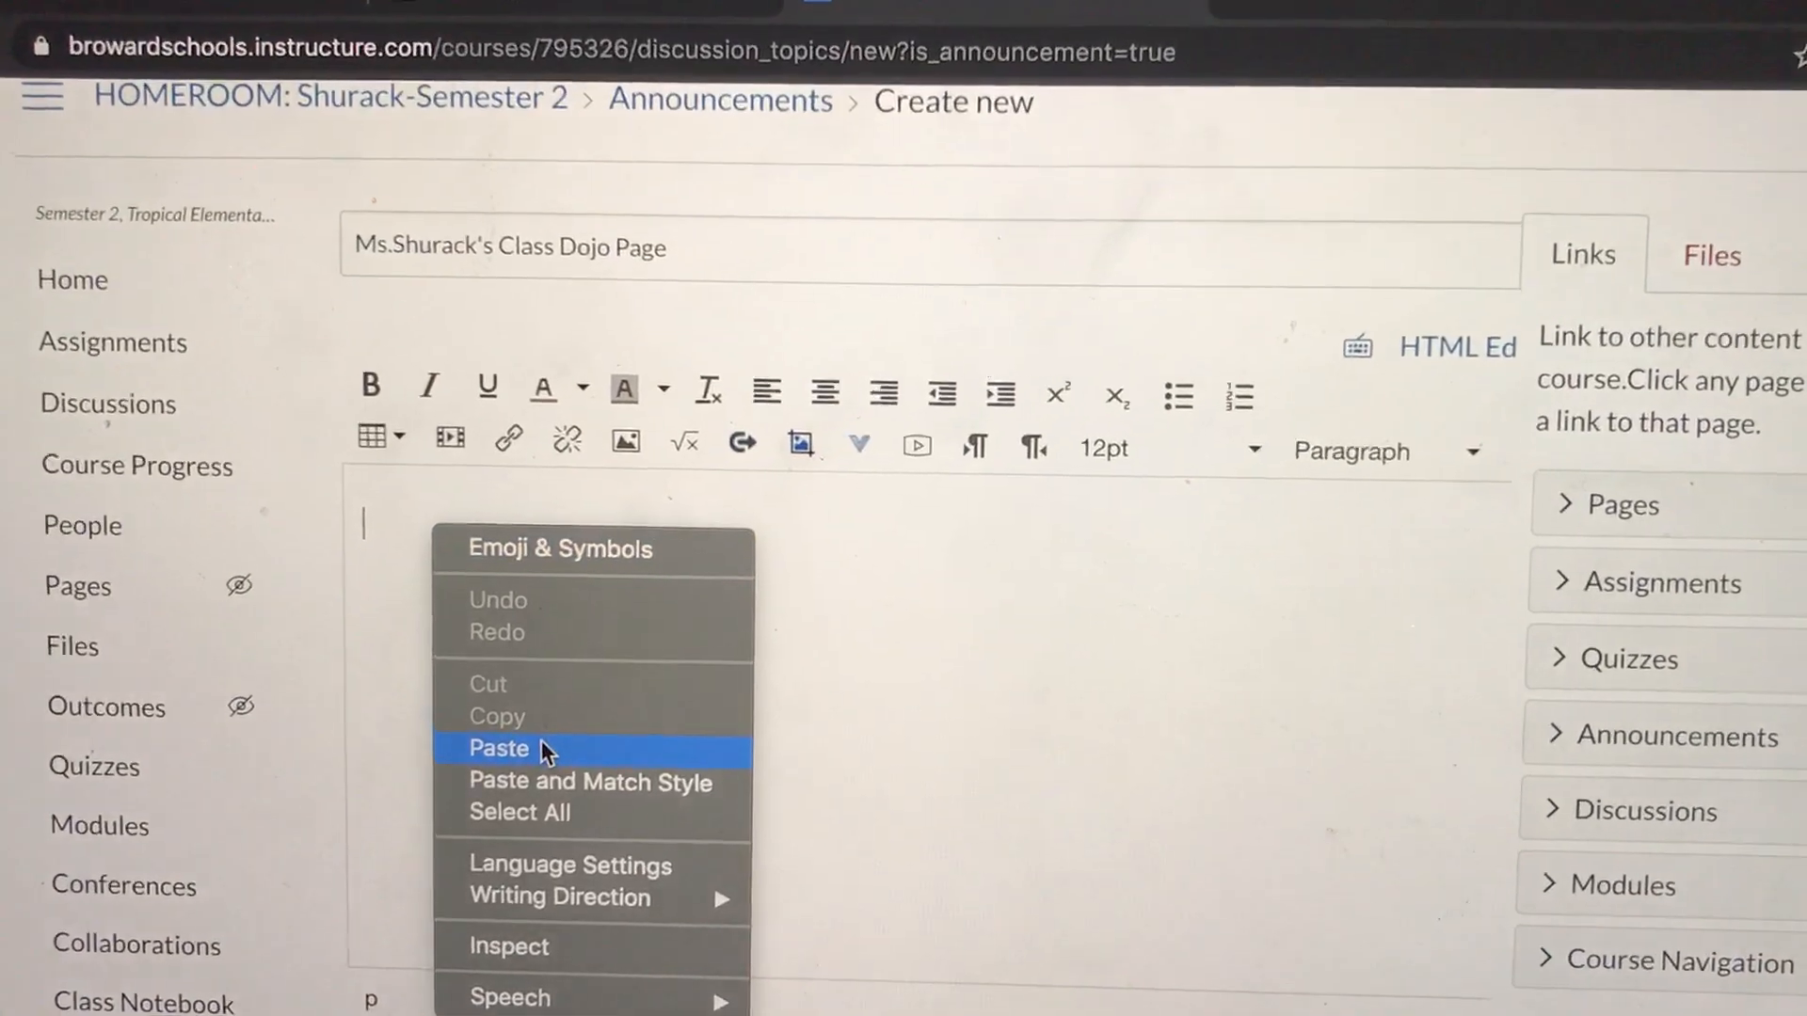
{"action": "left_click", "coordinate": [497, 747]}
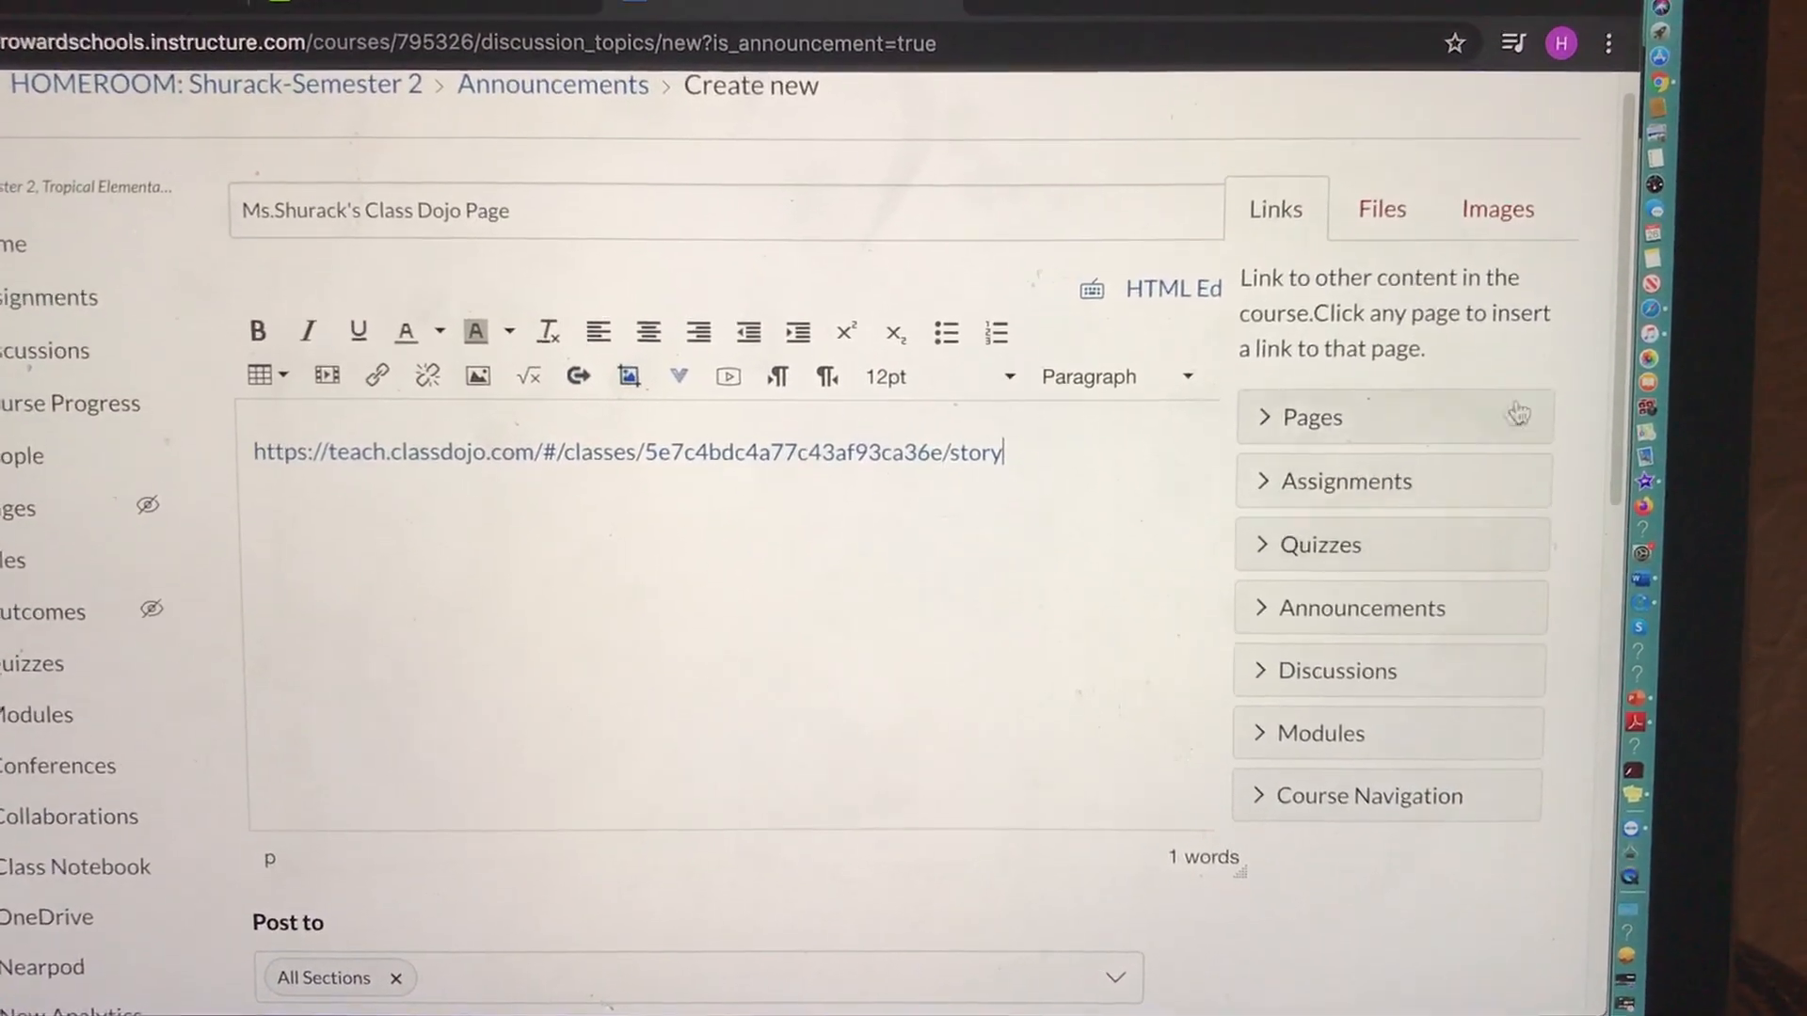
{"action": "scroll", "scroll_direction": "down", "scroll_amount": 3}
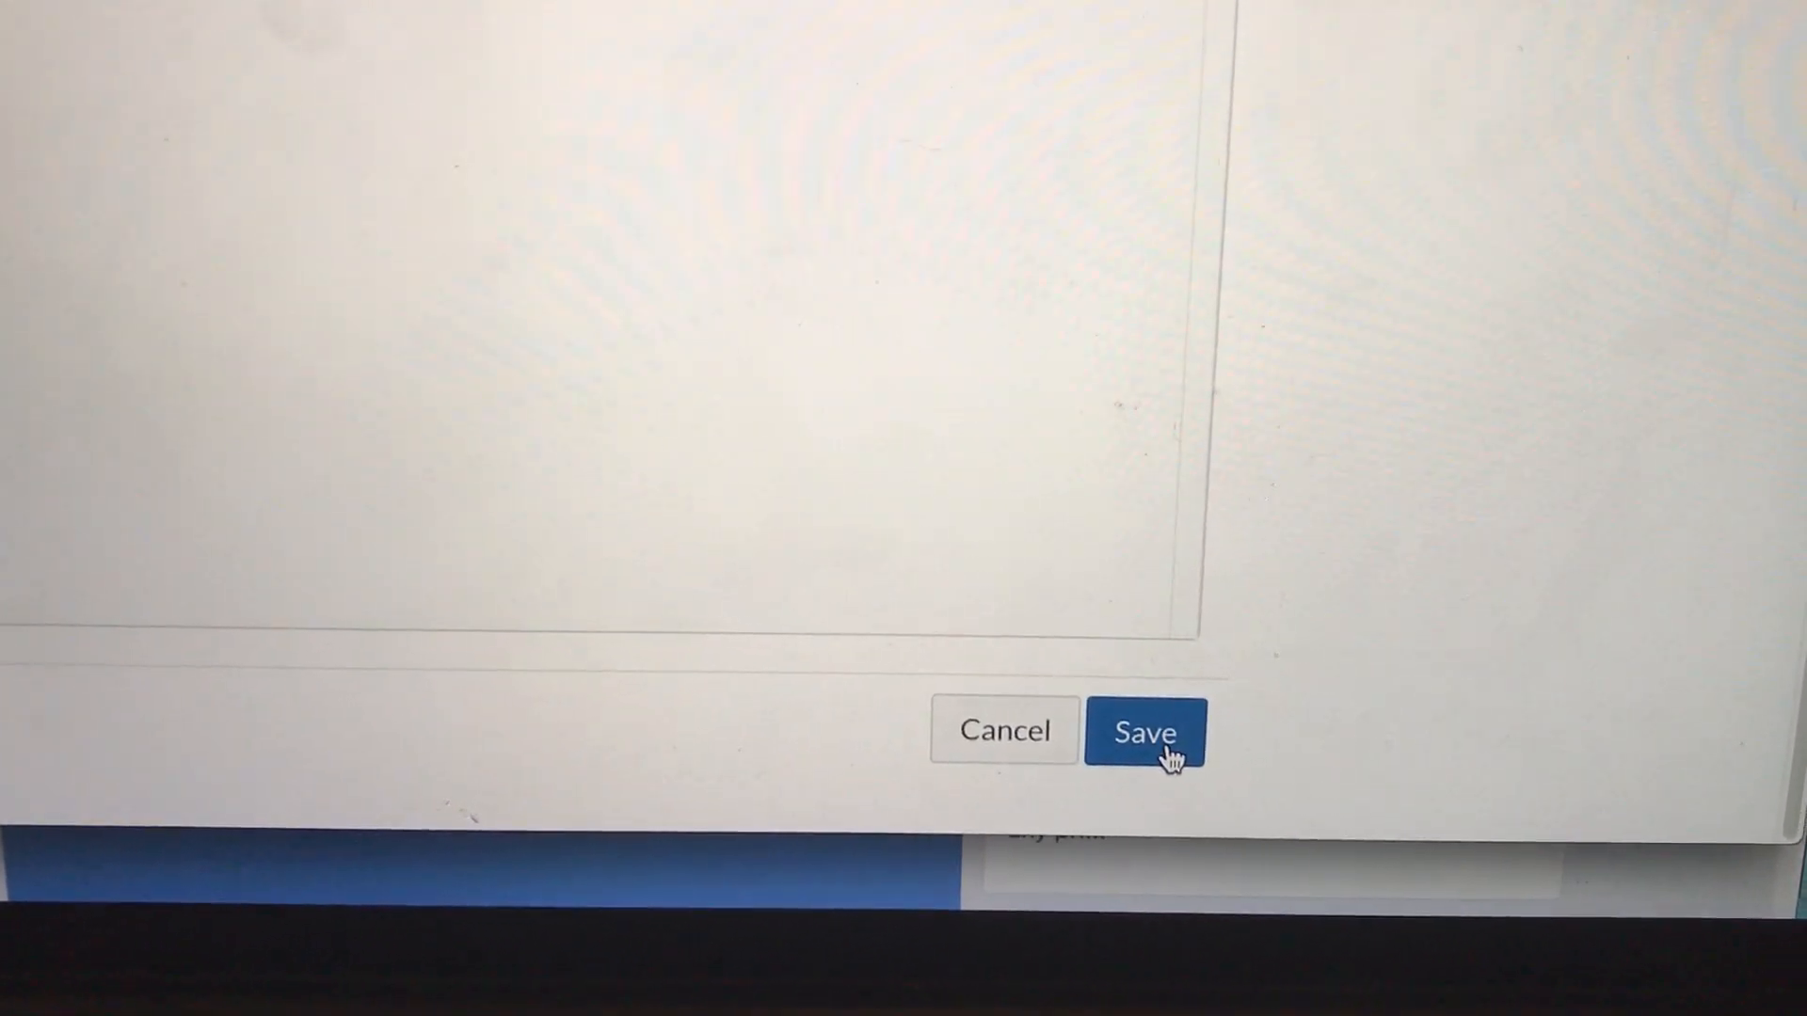
{"action": "left_click", "coordinate": [1142, 732]}
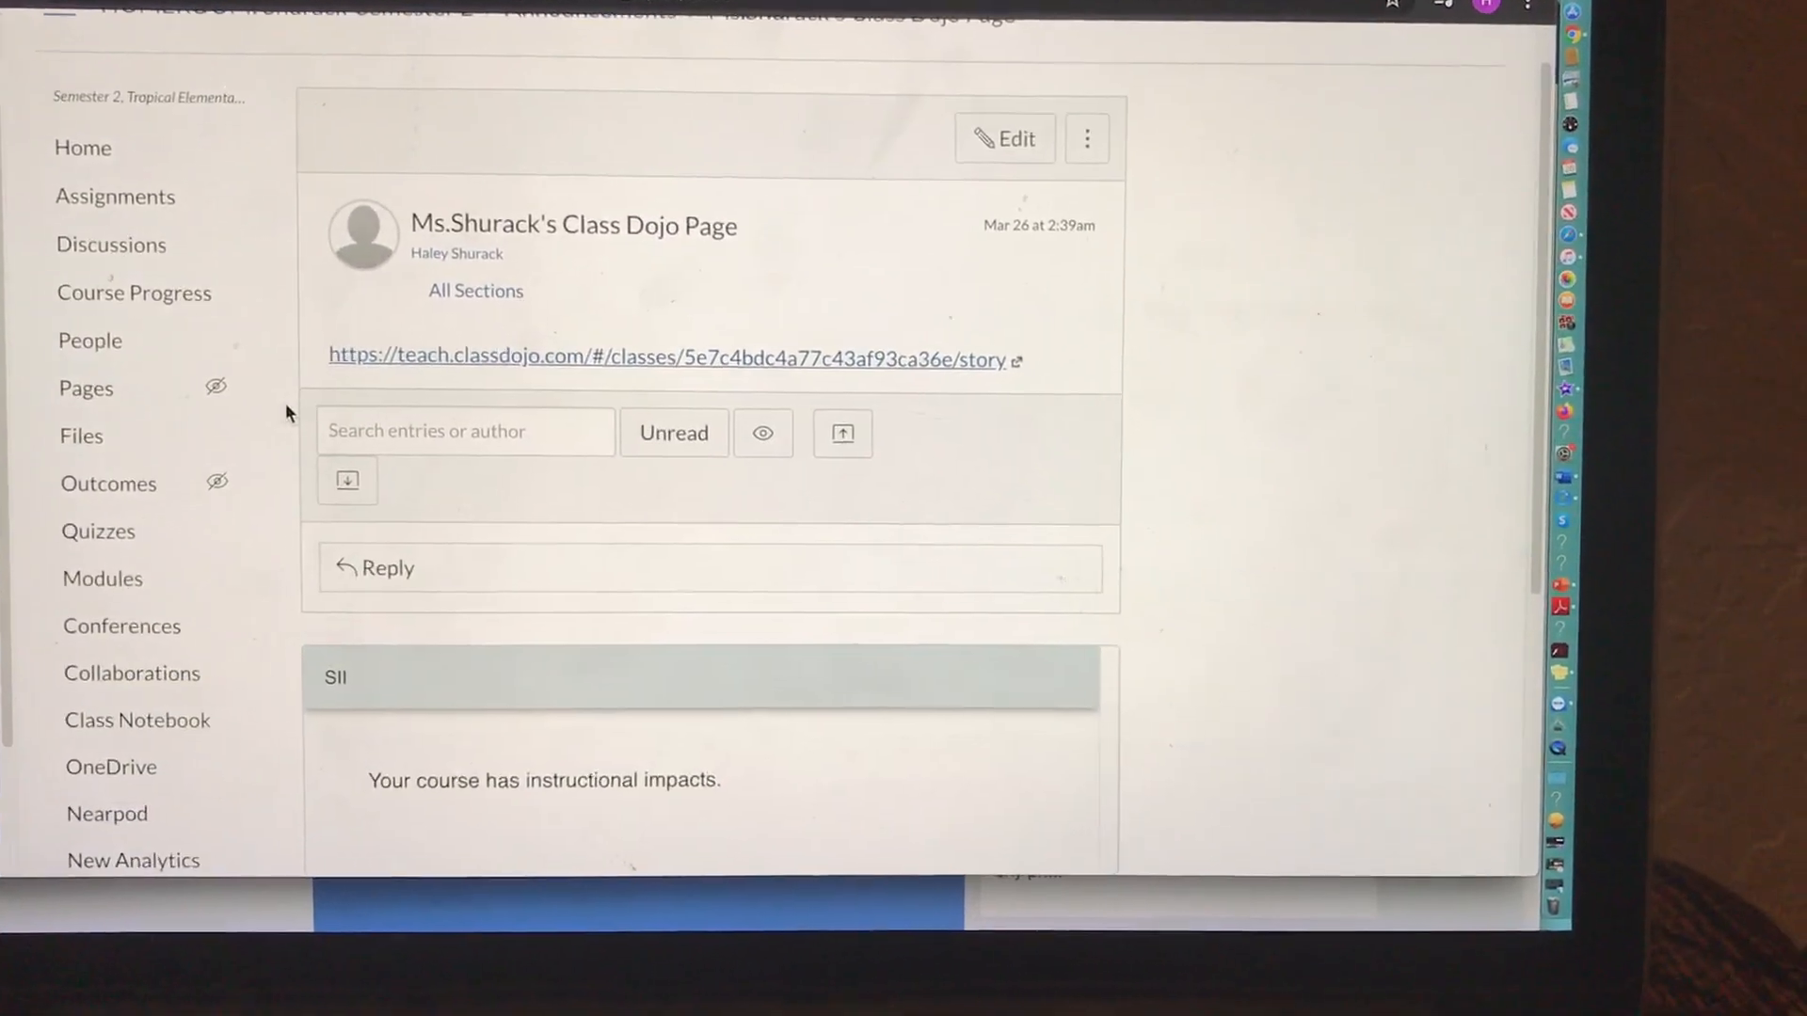
- Start another announcement titled "Ms.Shurack's Youtube Playlist" and switch to the YouTube playlist page
{"action": "scroll", "scroll_direction": "down", "scroll_amount": 3}
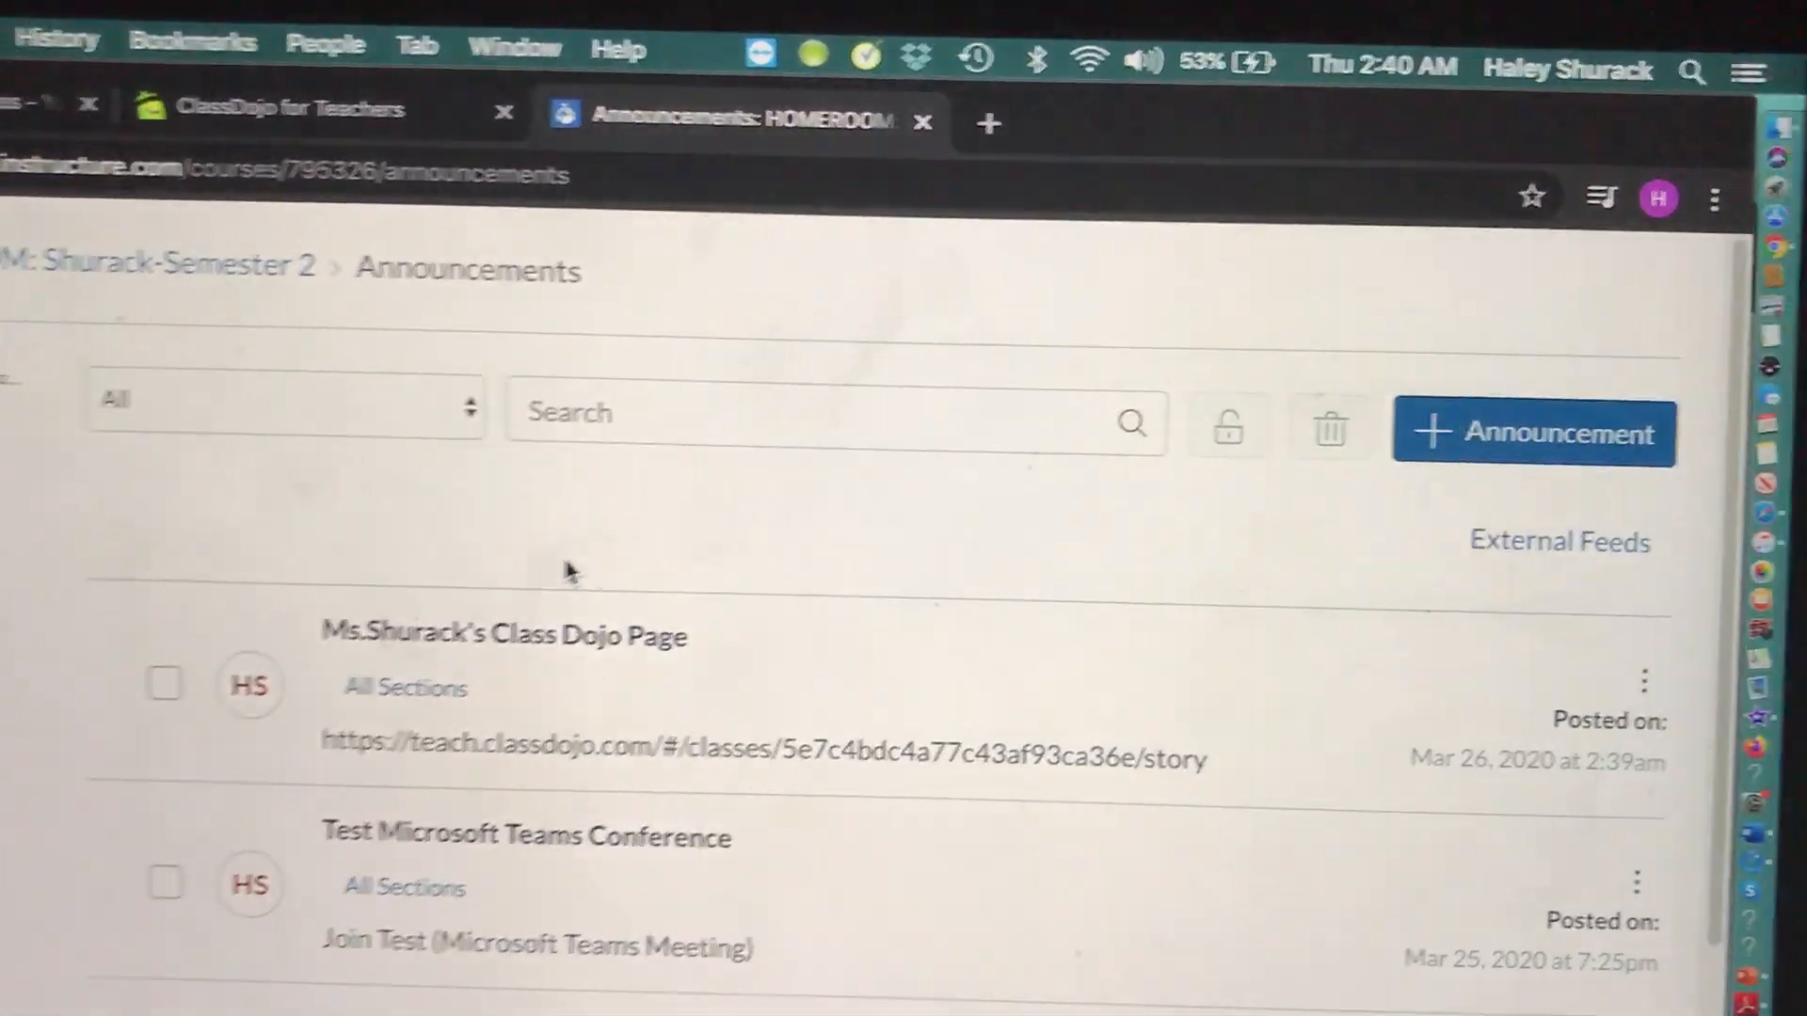
{"action": "left_click", "coordinate": [1532, 433]}
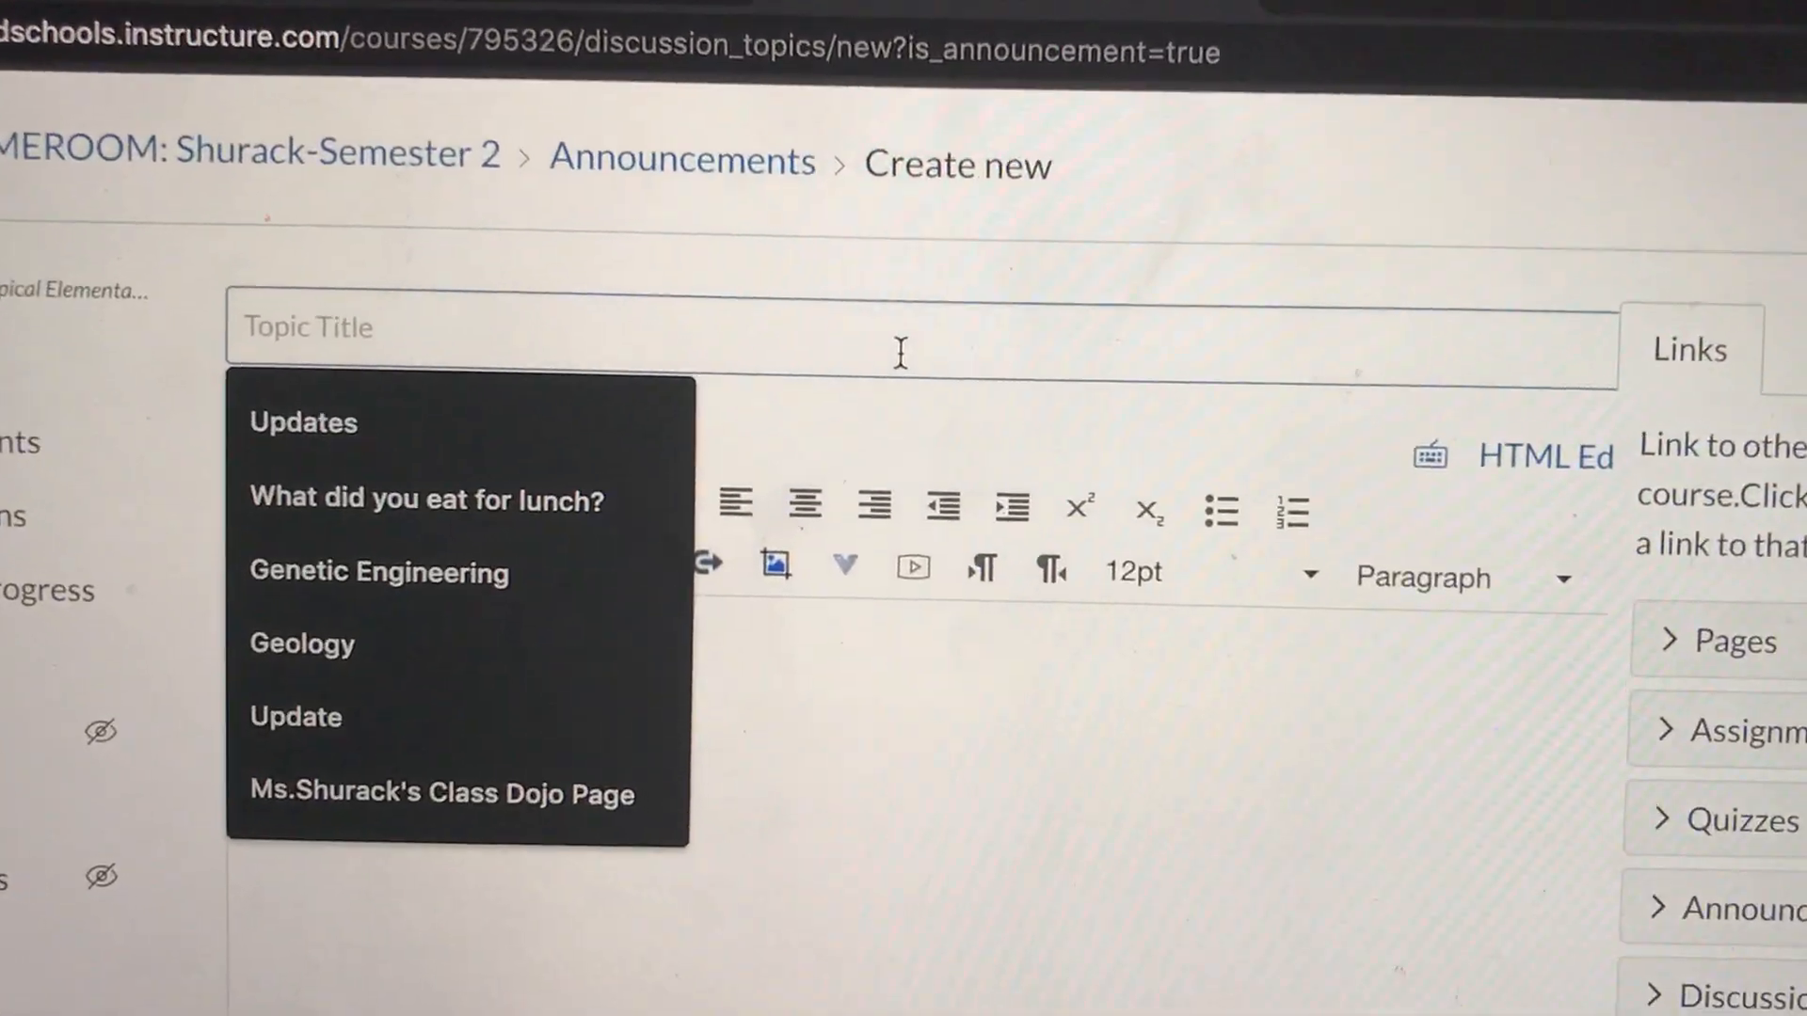
{"action": "type", "text": "Ms."}
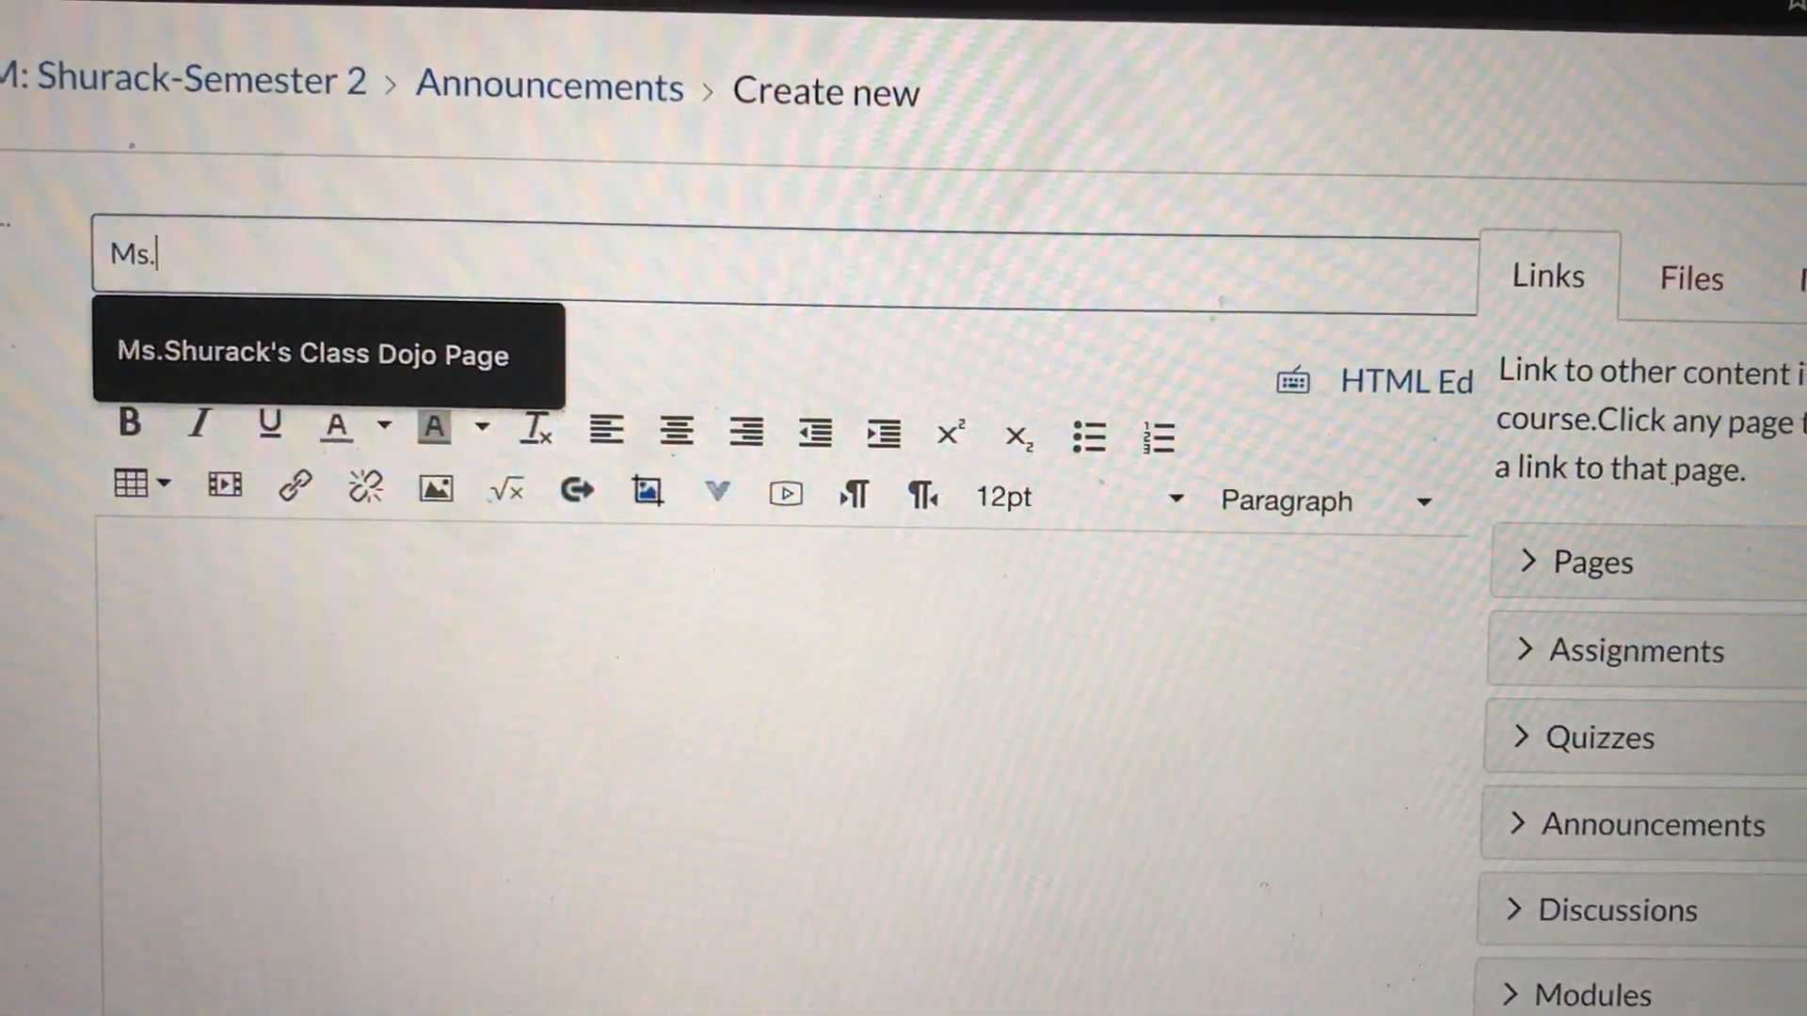
{"action": "type", "text": "Surac"}
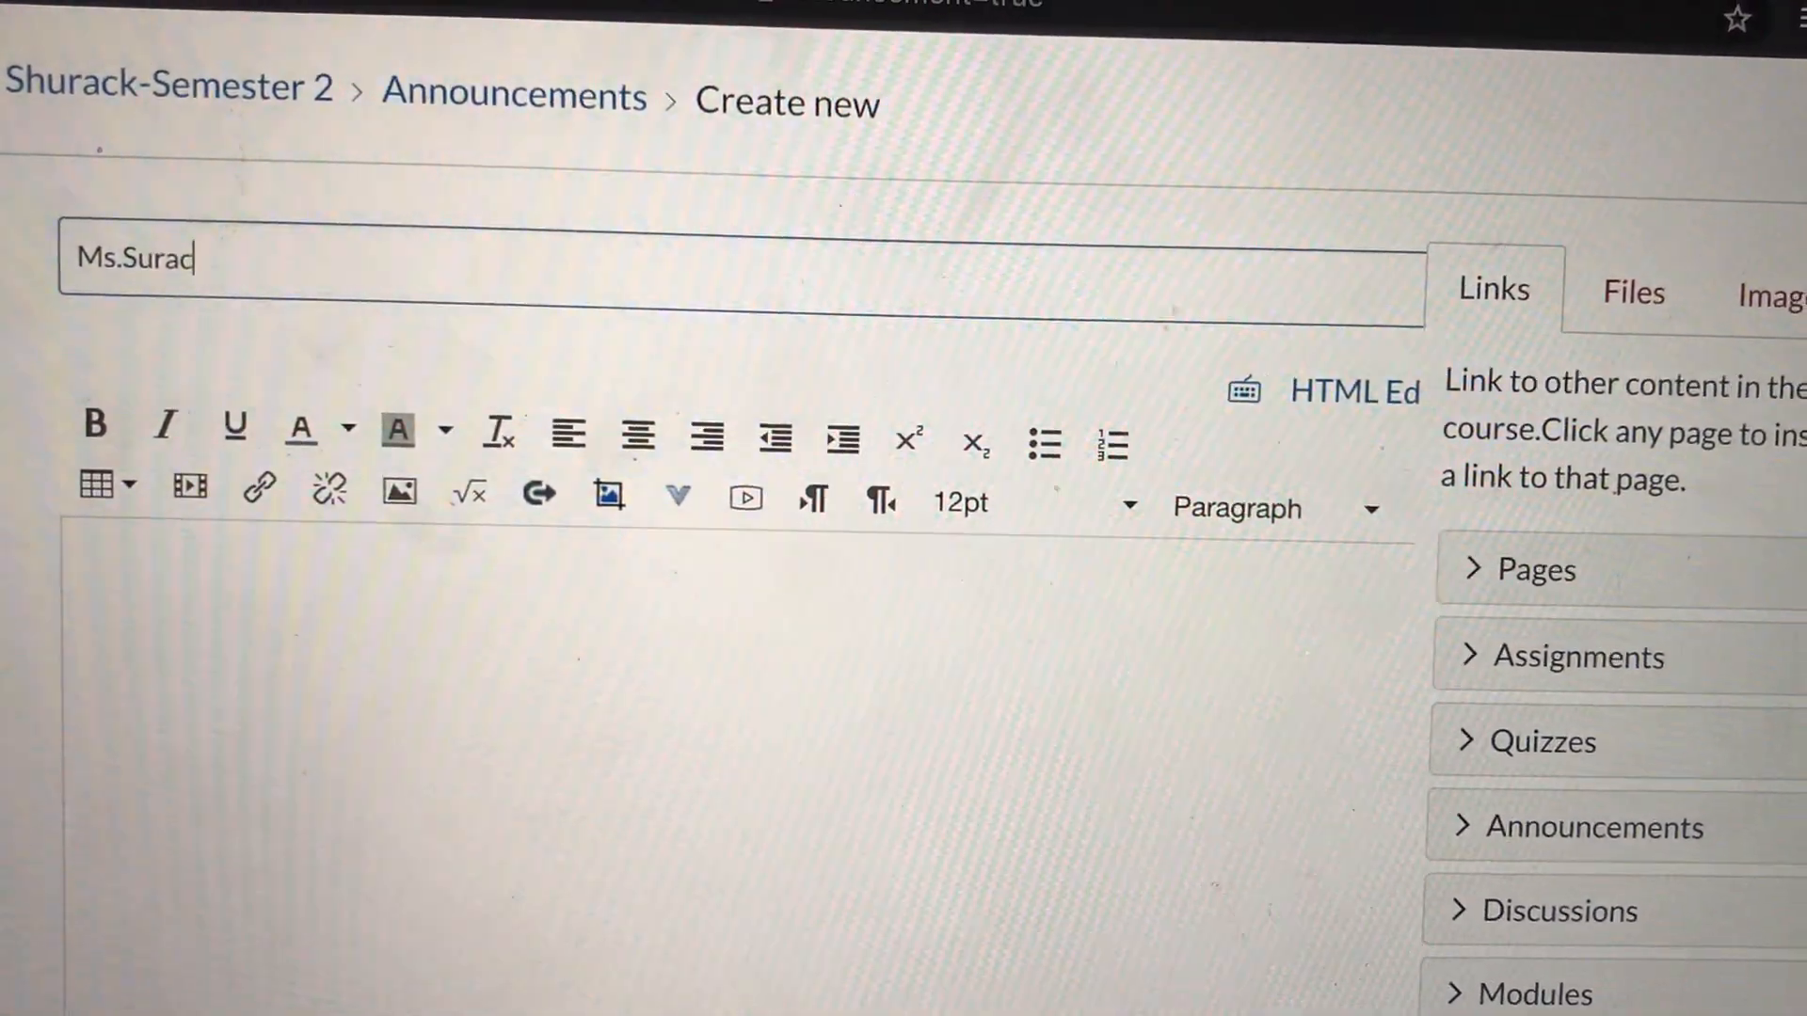
{"action": "type", "text": "k"}
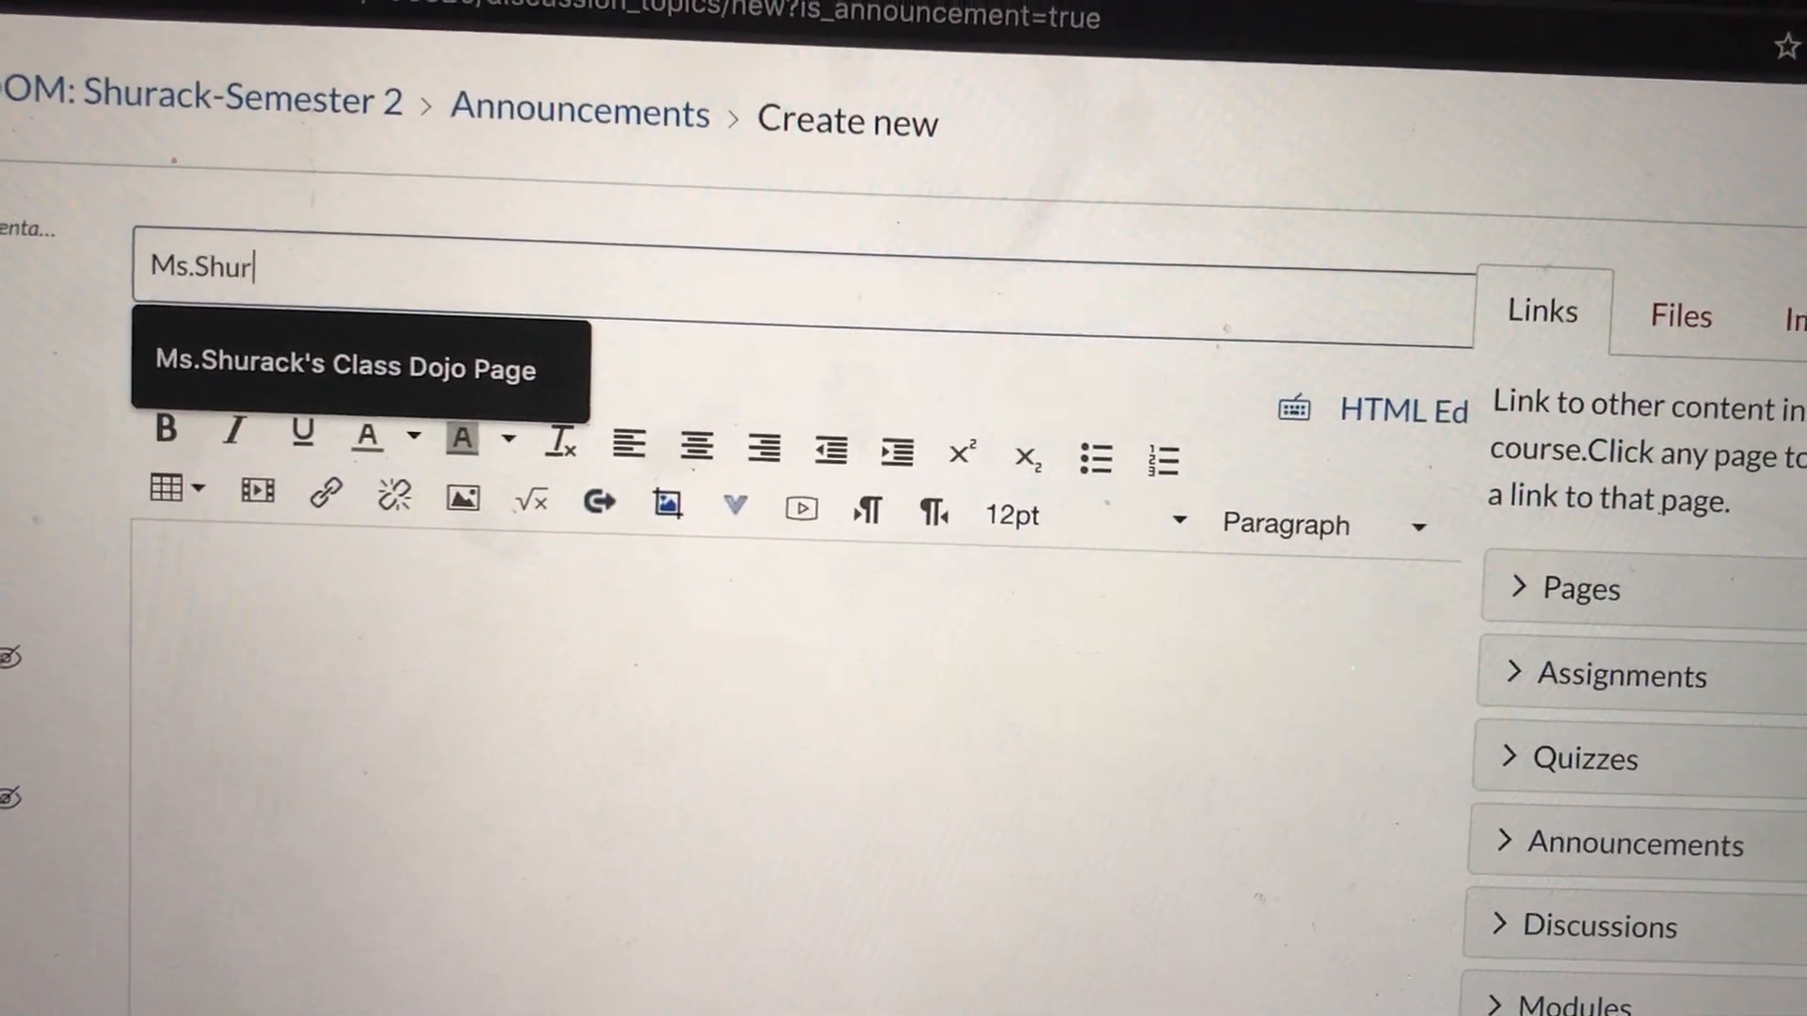
{"action": "type", "text": "ack's Youtube P"}
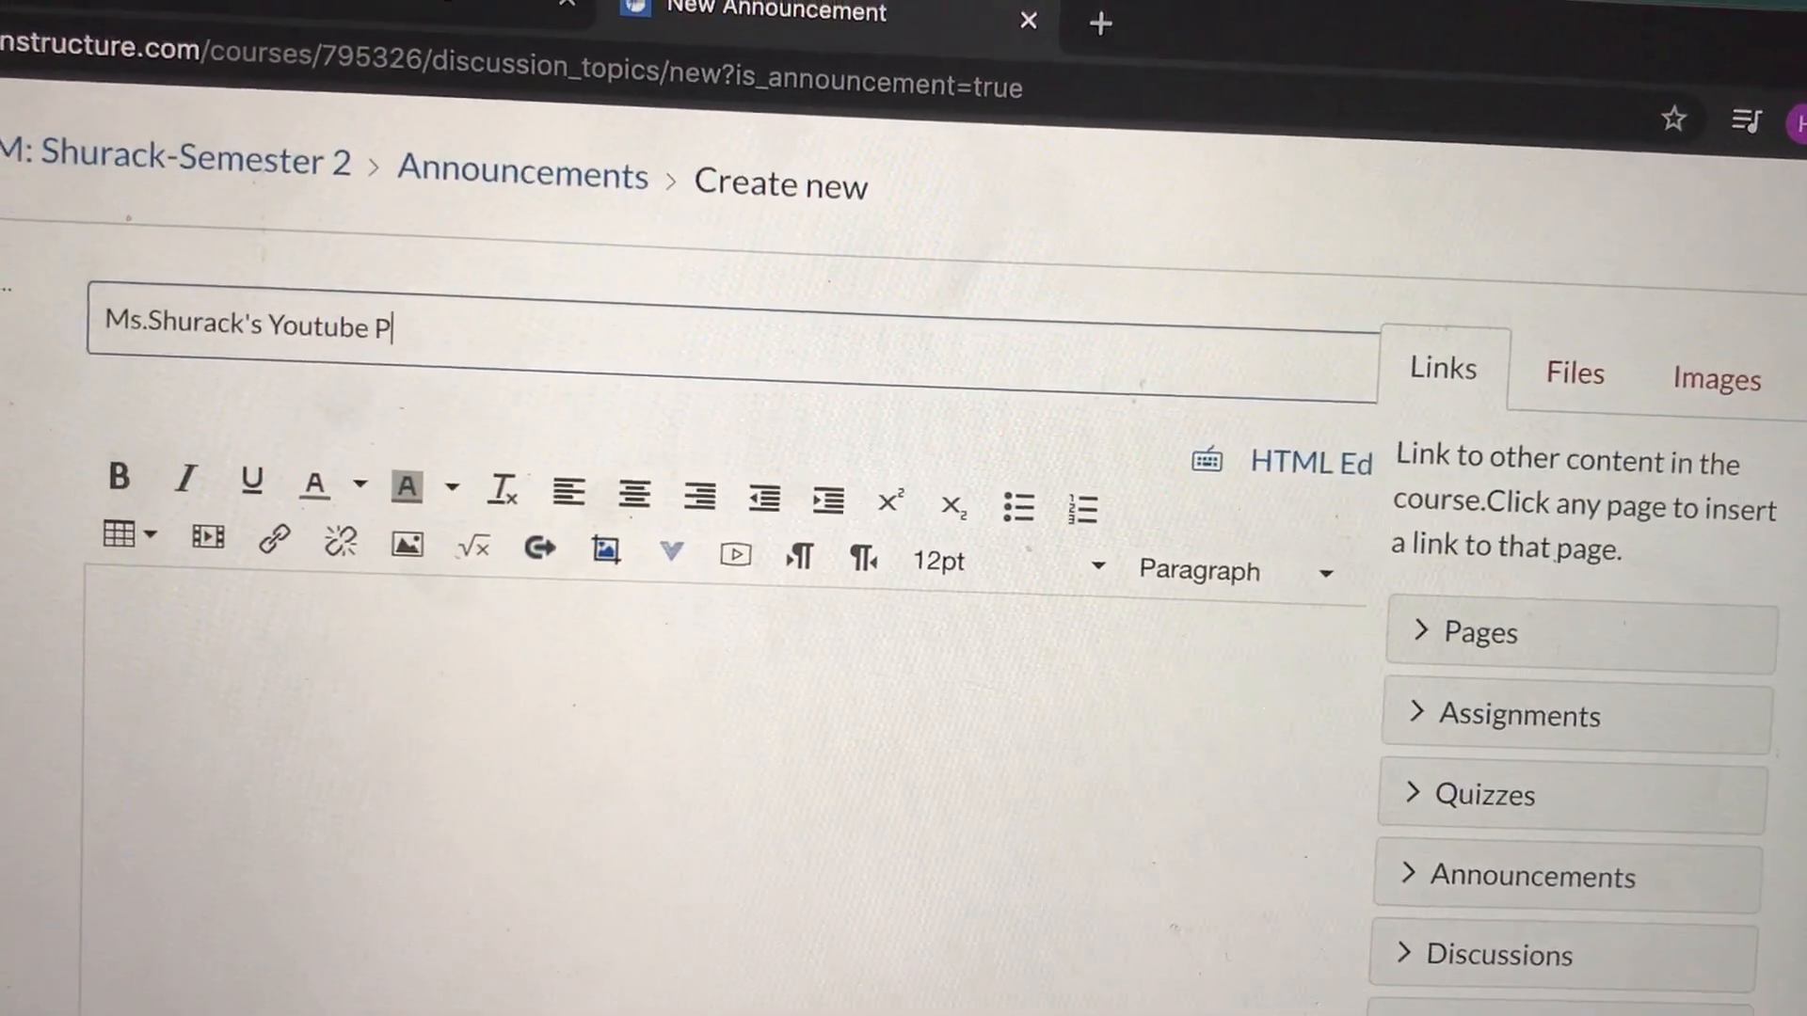
{"action": "type", "text": "lay"}
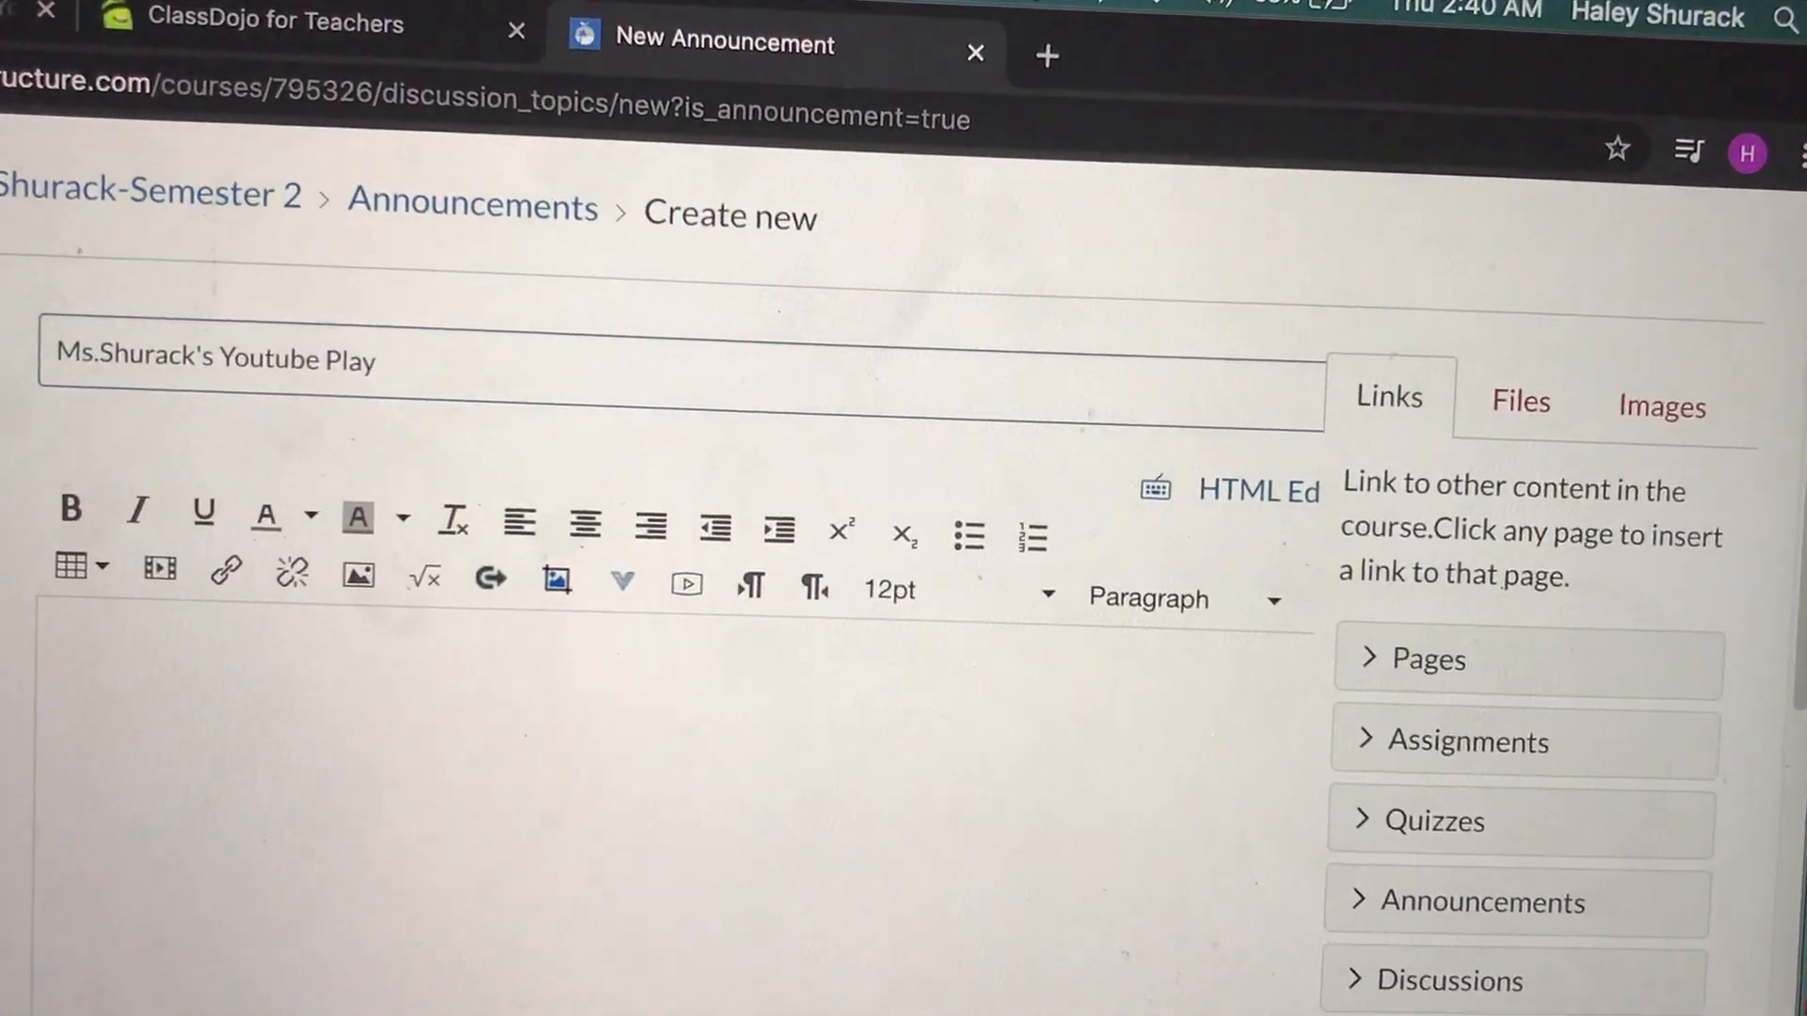
{"action": "type", "text": "list"}
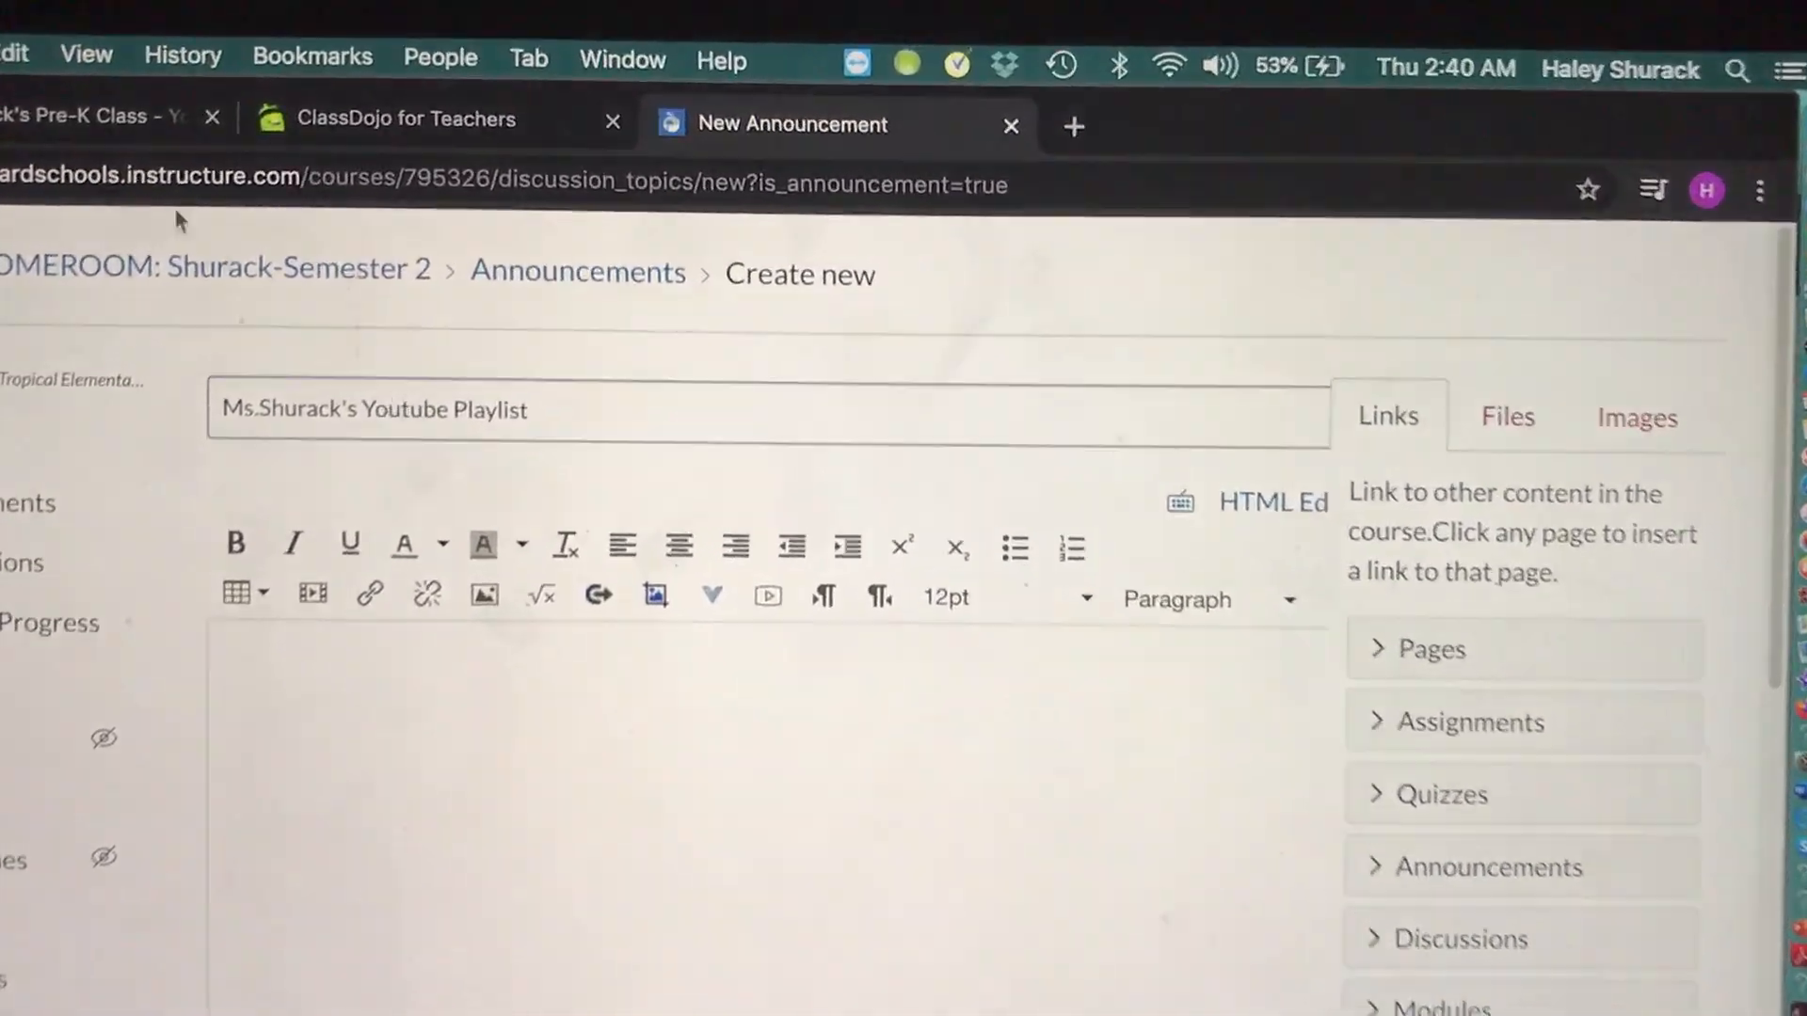
{"action": "left_click", "coordinate": [92, 119]}
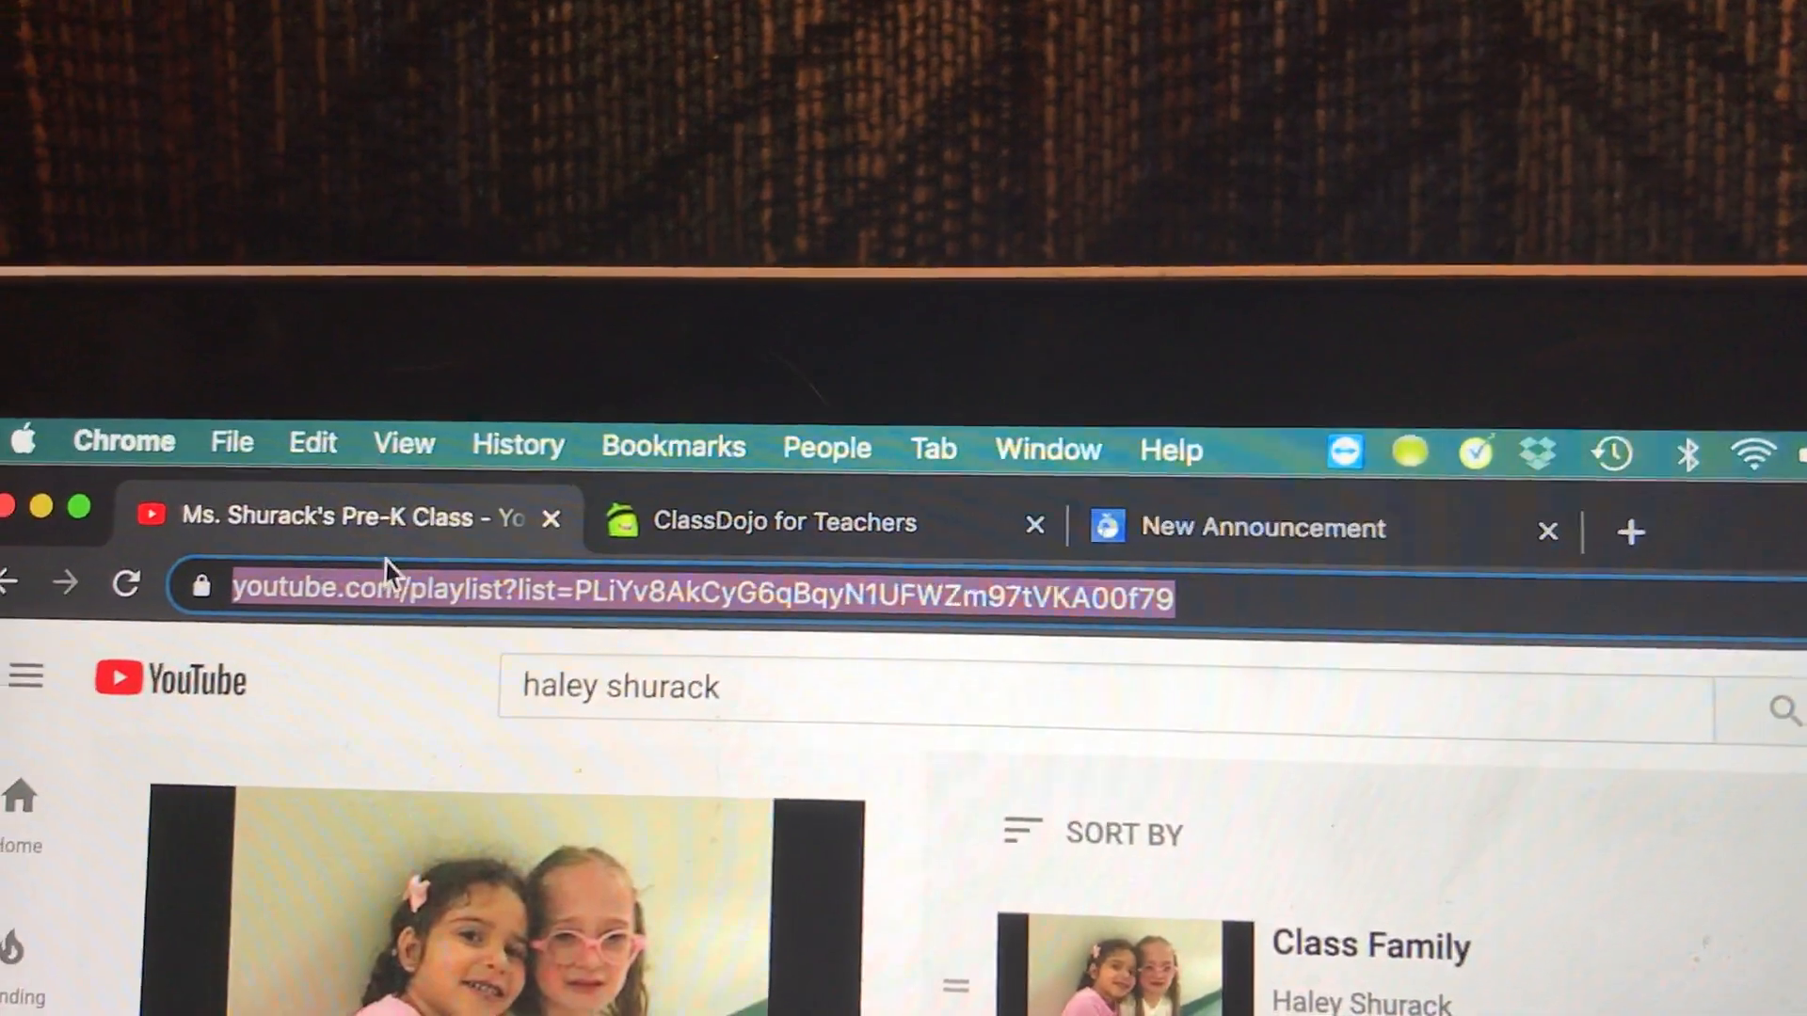
- Copy the YouTube playlist's web address via the browser's Edit menu
{"action": "left_click", "coordinate": [310, 444]}
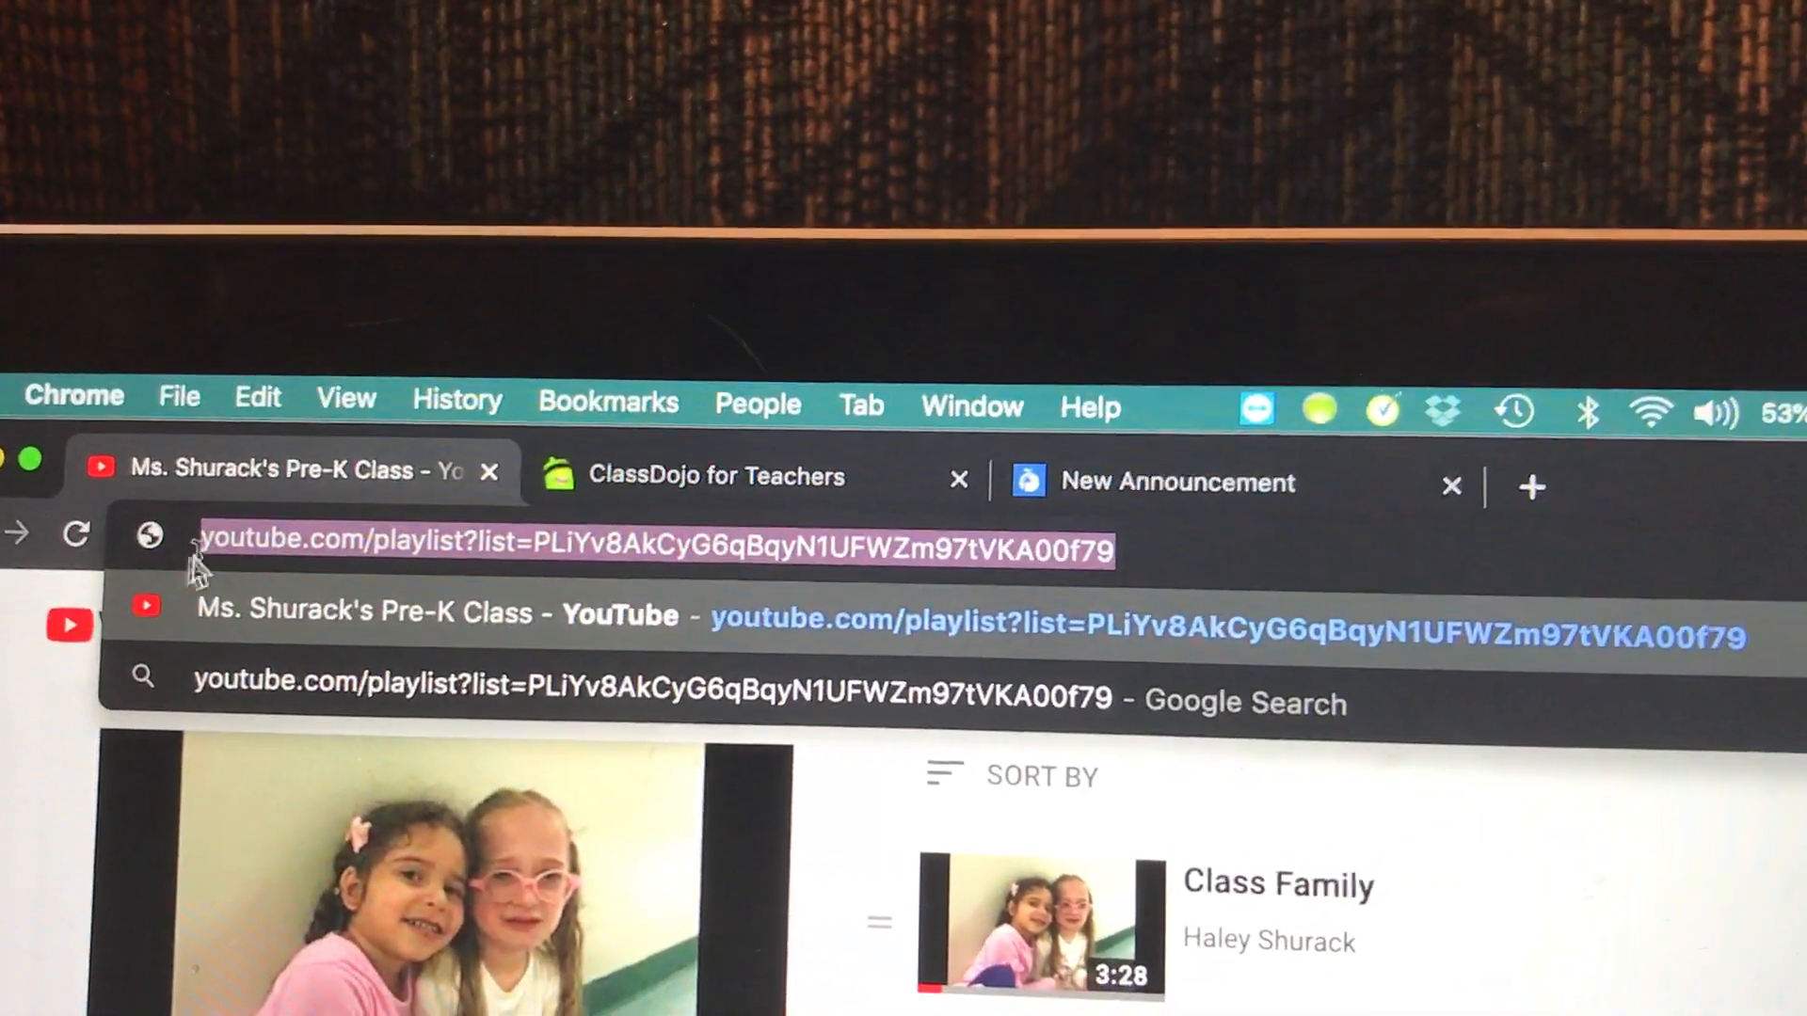
{"action": "left_click", "coordinate": [256, 389]}
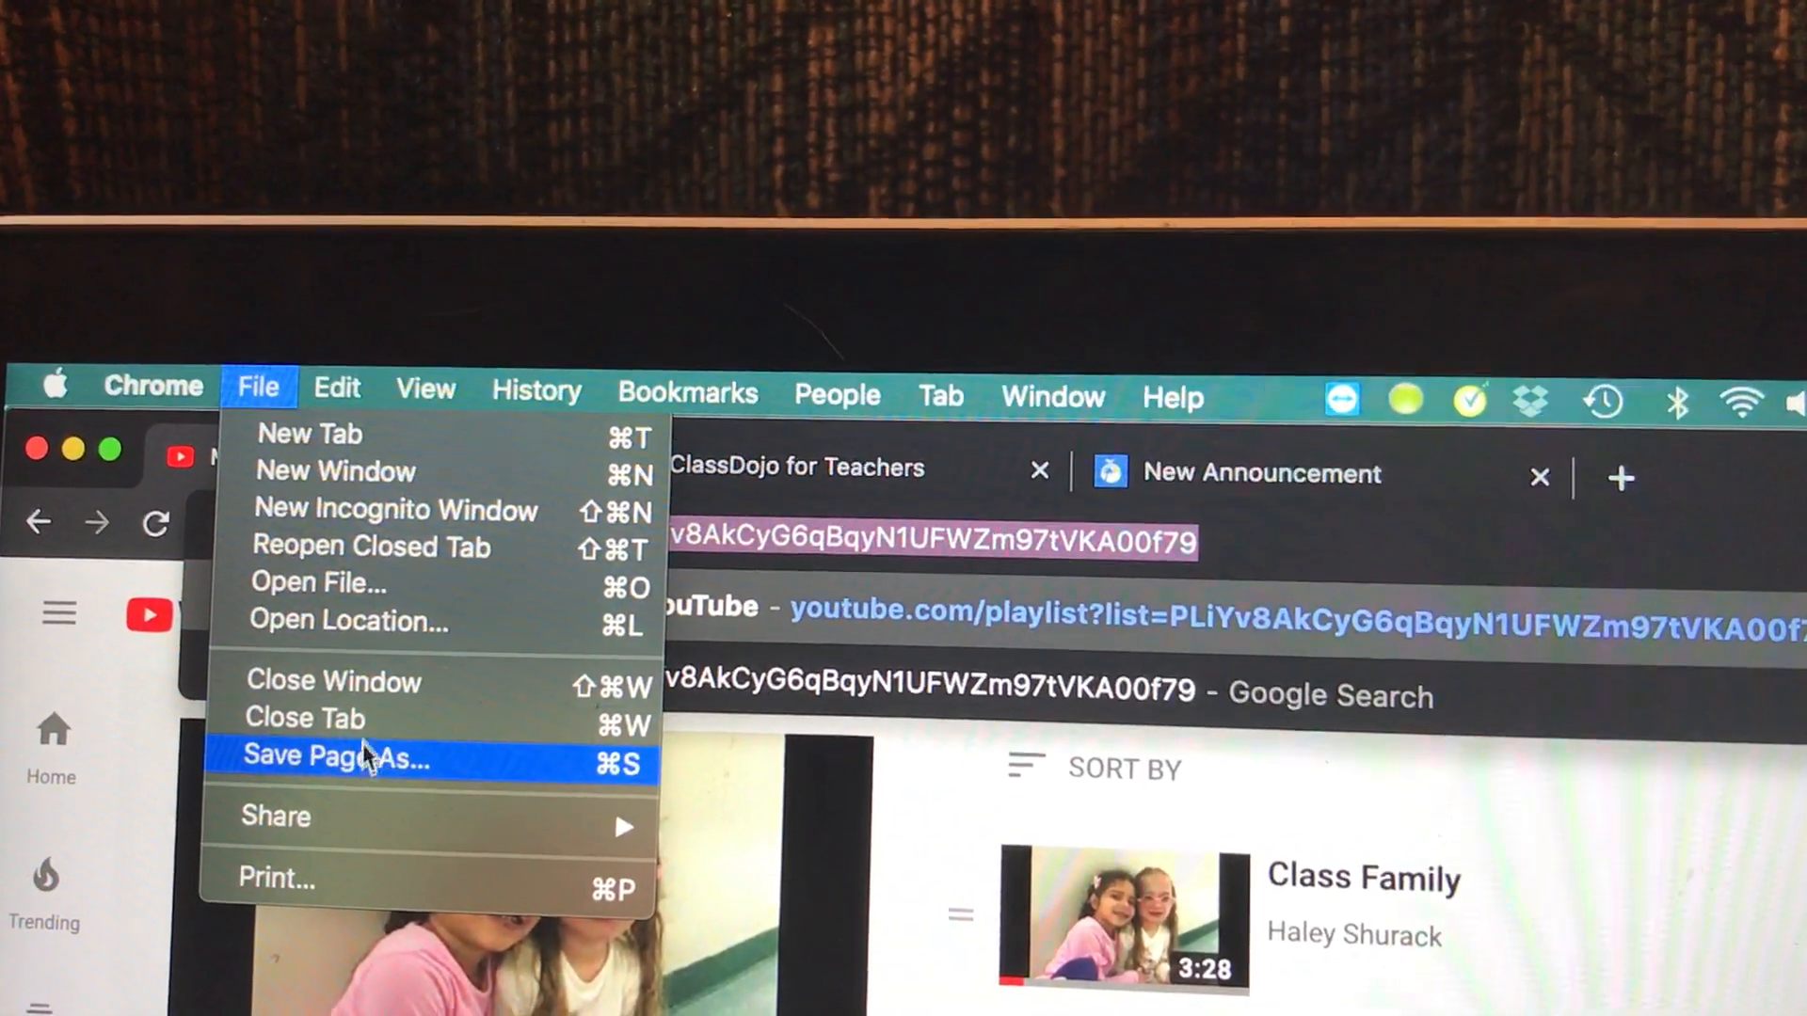
{"action": "left_click", "coordinate": [376, 420]}
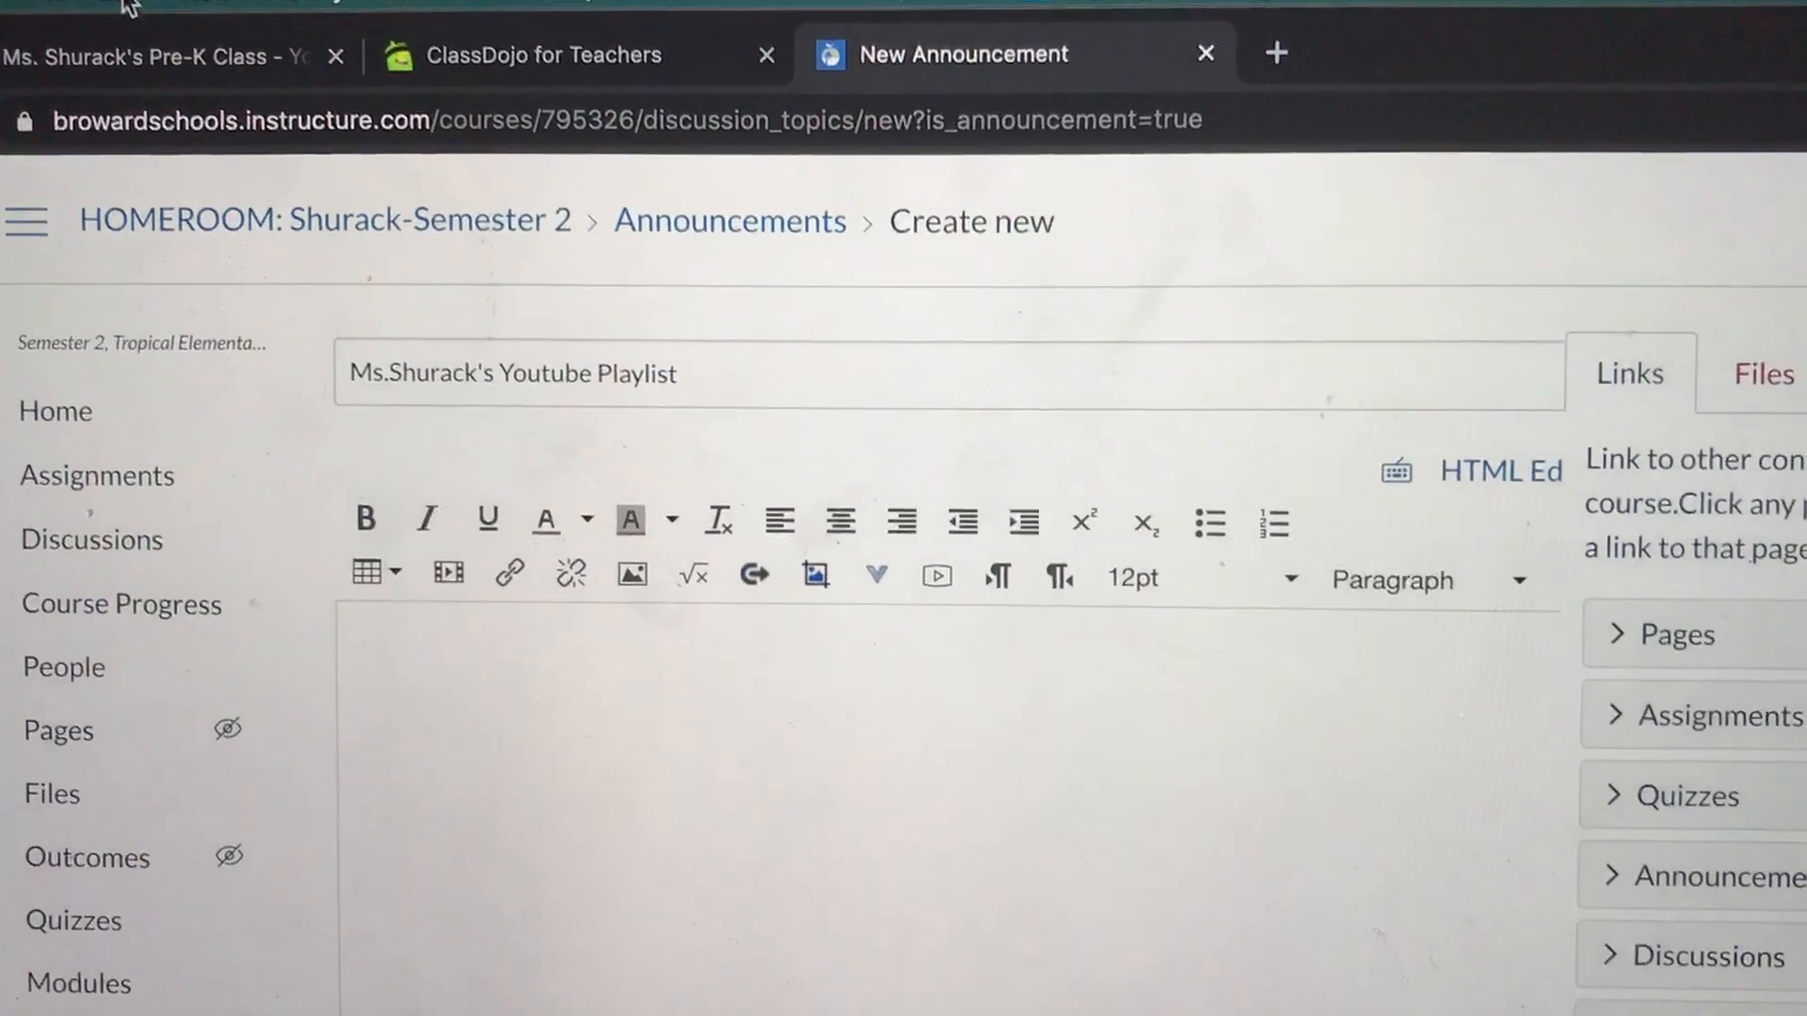
- Paste the playlist link into the body, save, and return to the course announcements list
{"action": "left_click", "coordinate": [94, 38]}
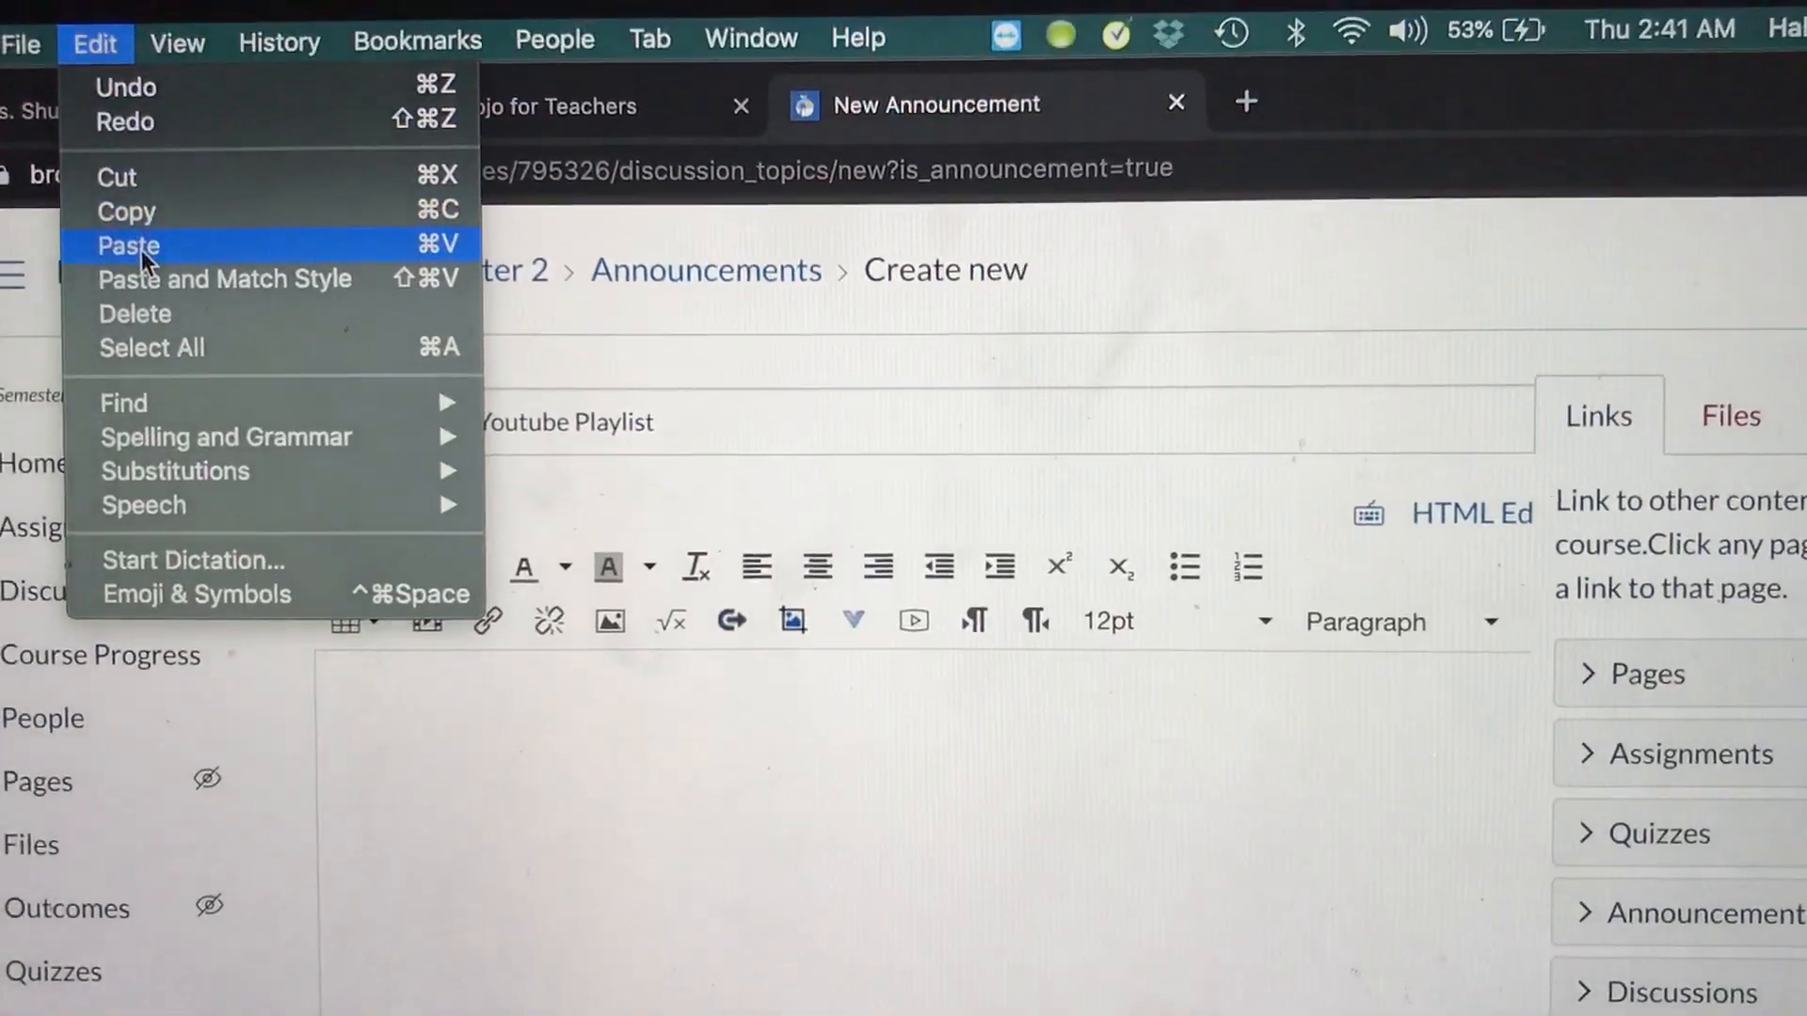
{"action": "left_click", "coordinate": [130, 244]}
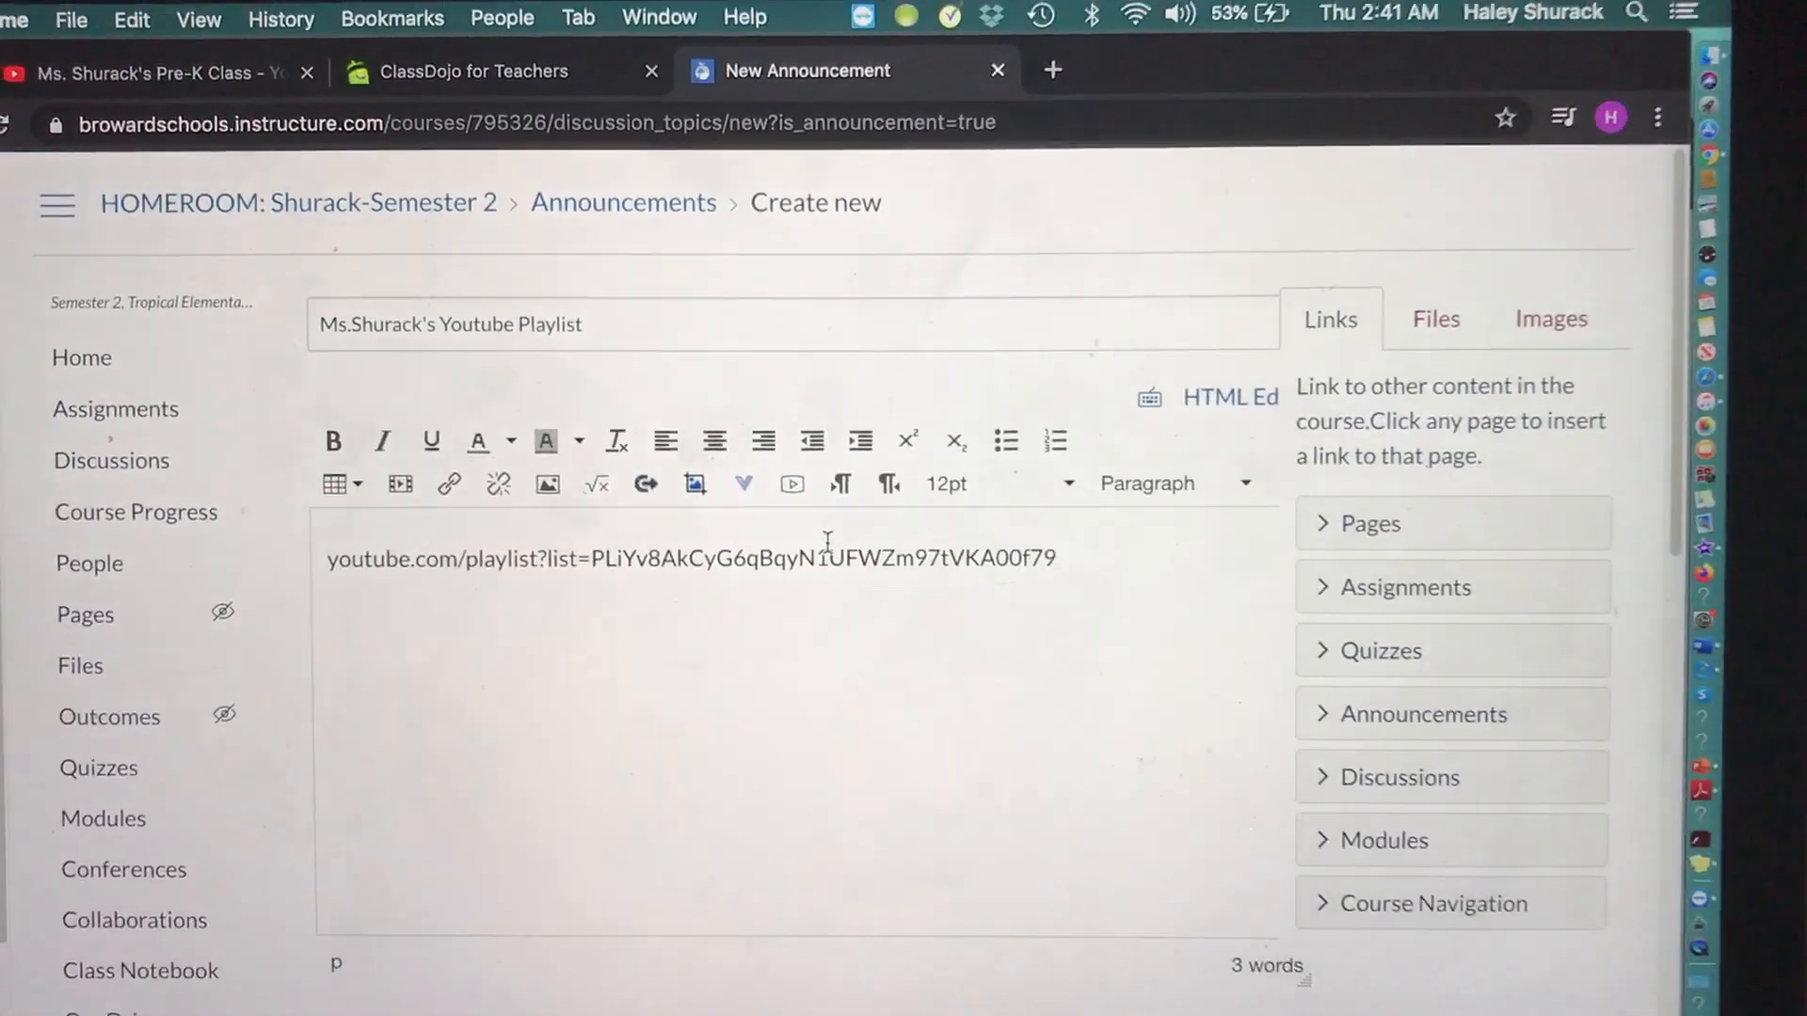
{"action": "scroll", "scroll_direction": "down", "scroll_amount": 3}
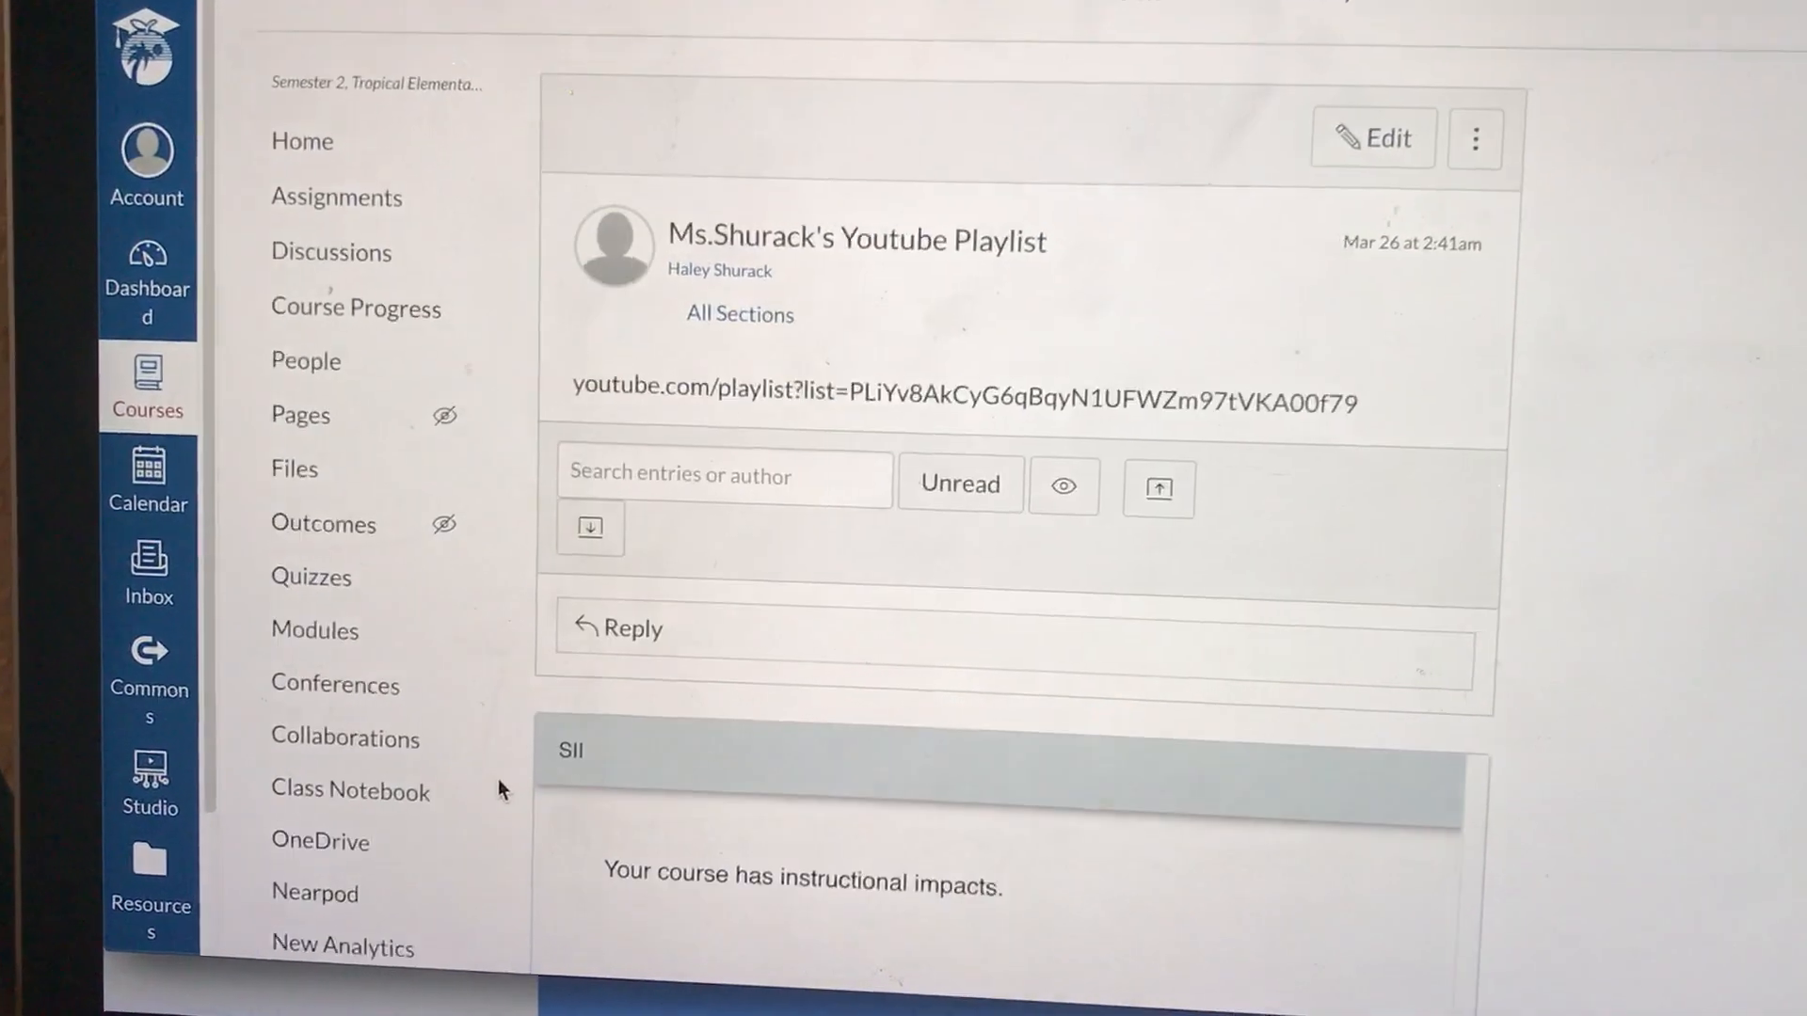
{"action": "scroll", "scroll_direction": "down", "scroll_amount": 3}
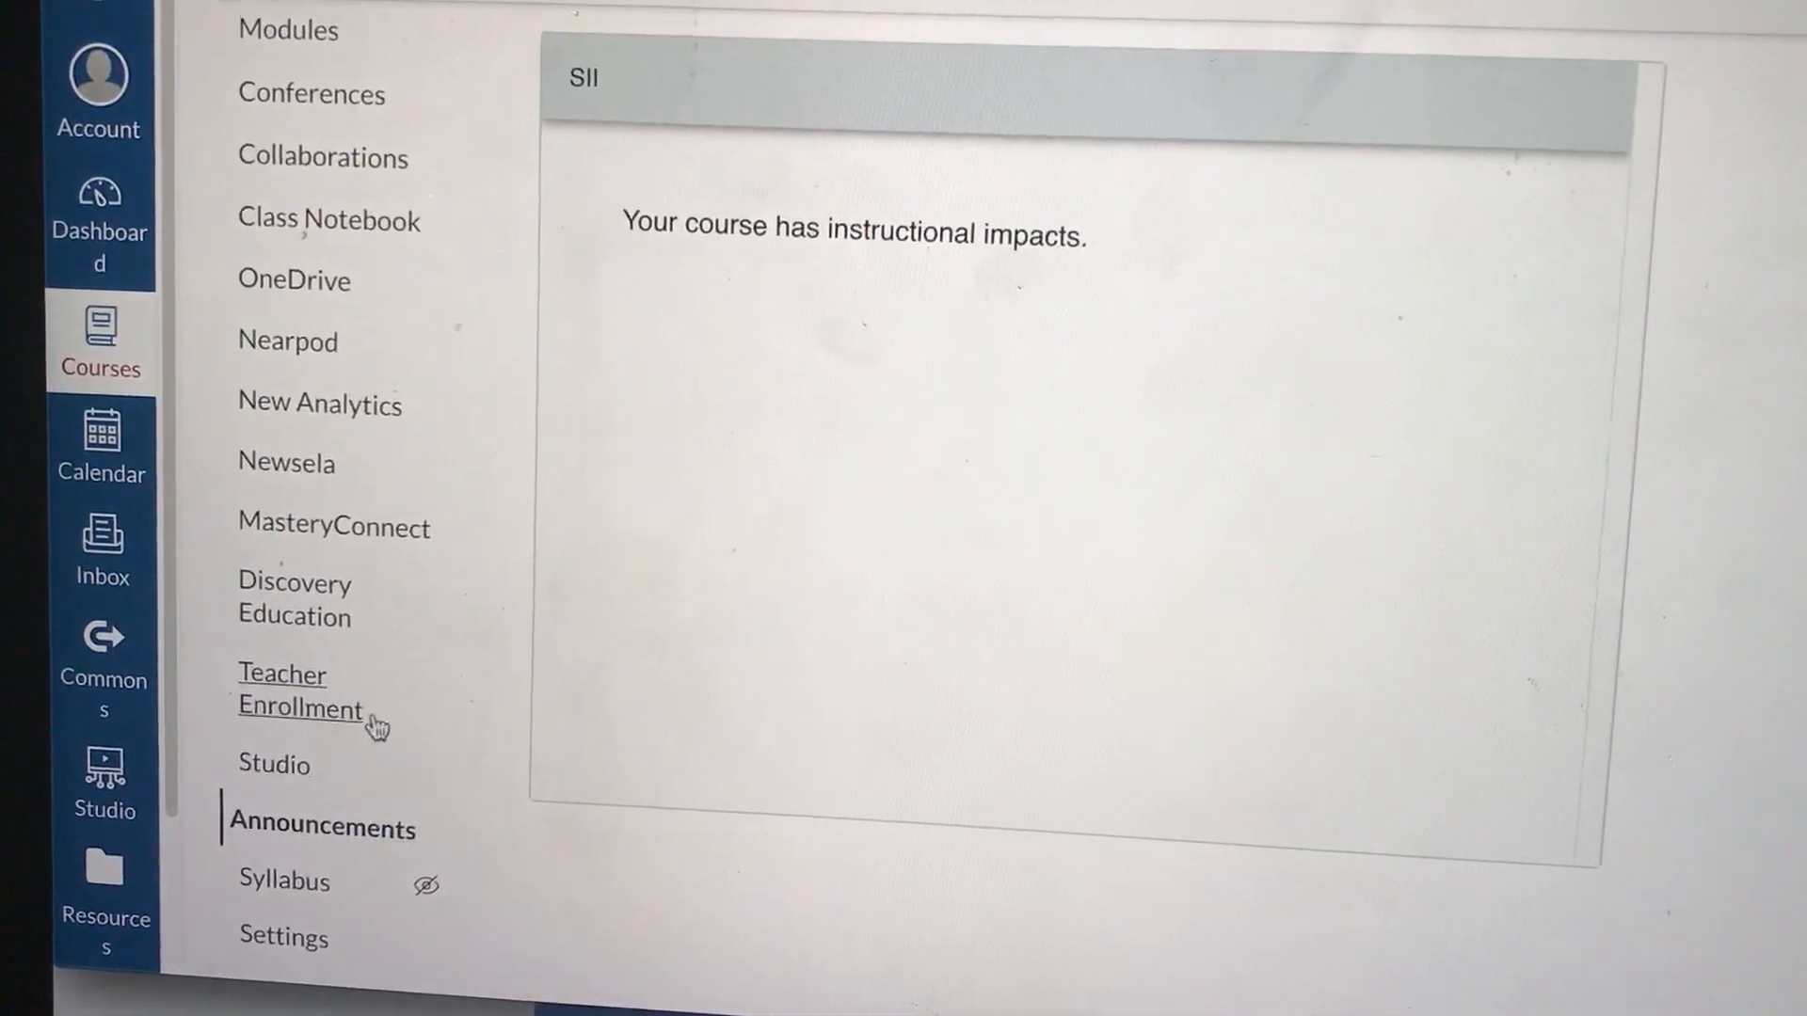
{"action": "left_click", "coordinate": [321, 828]}
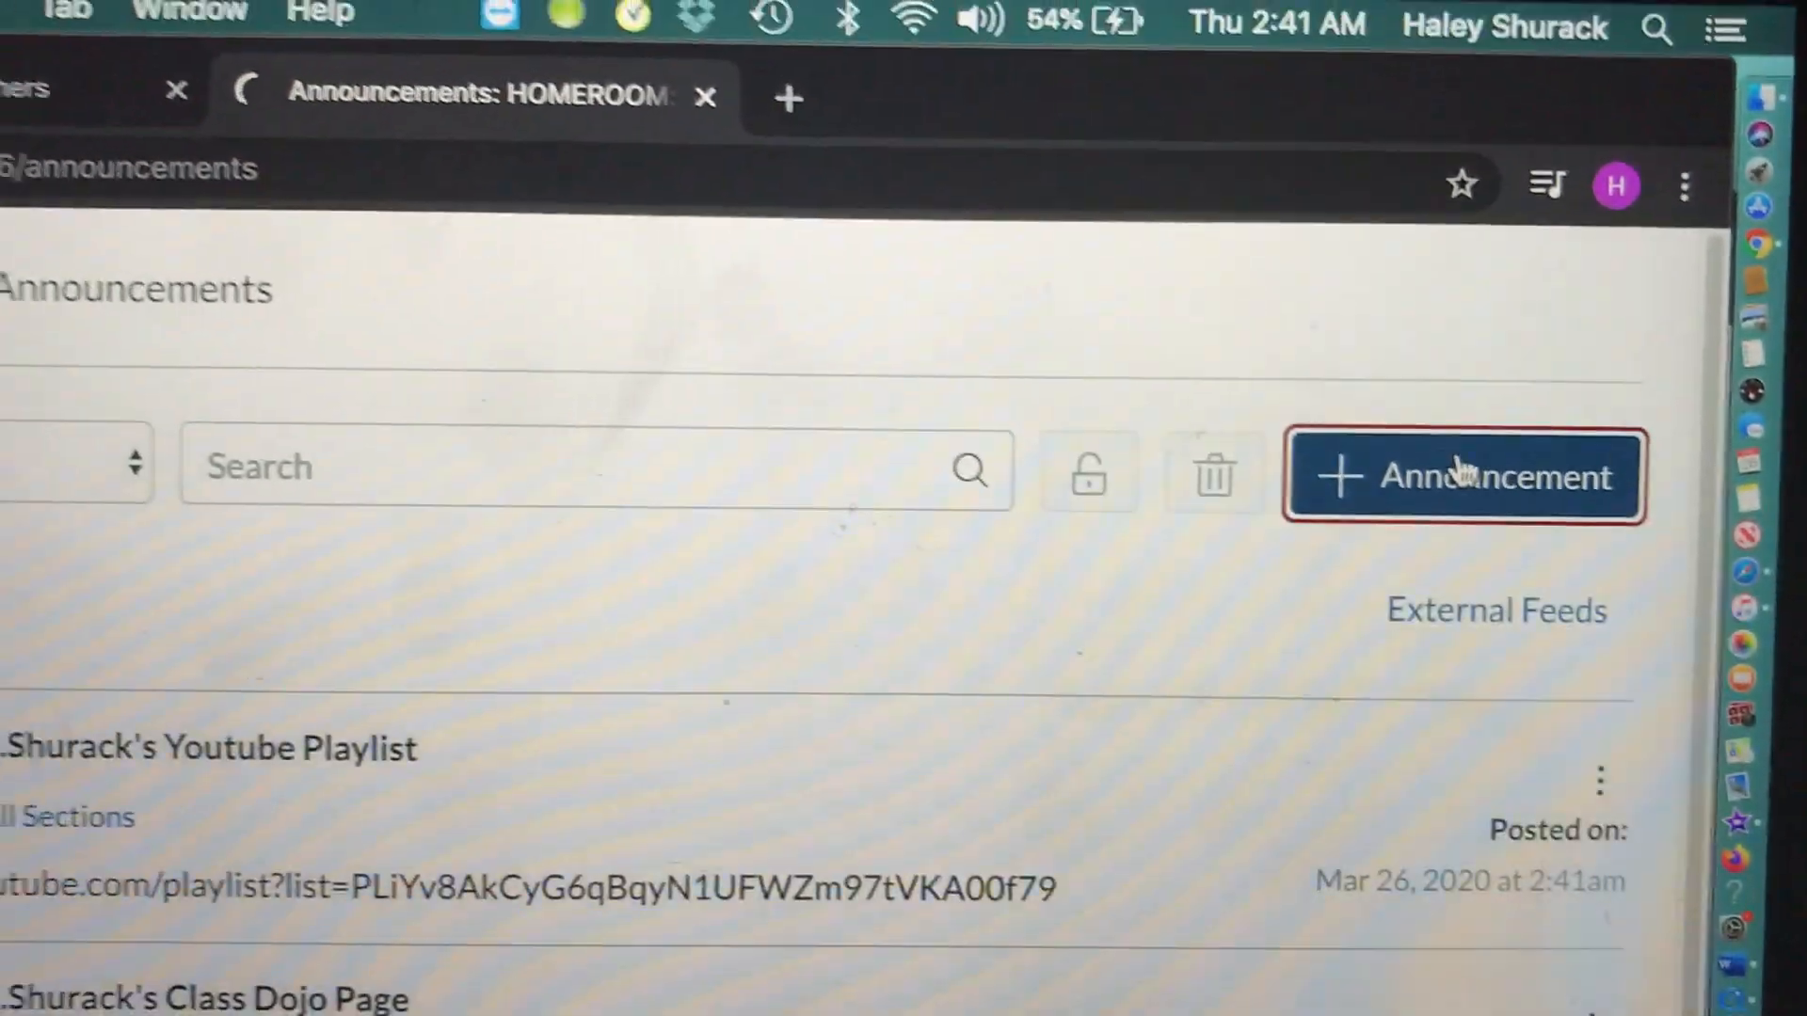
- Post "Ms.Shurack's Class Facebook Page" with the facebook.com link and return to the announcements list
{"action": "left_click", "coordinate": [1464, 475]}
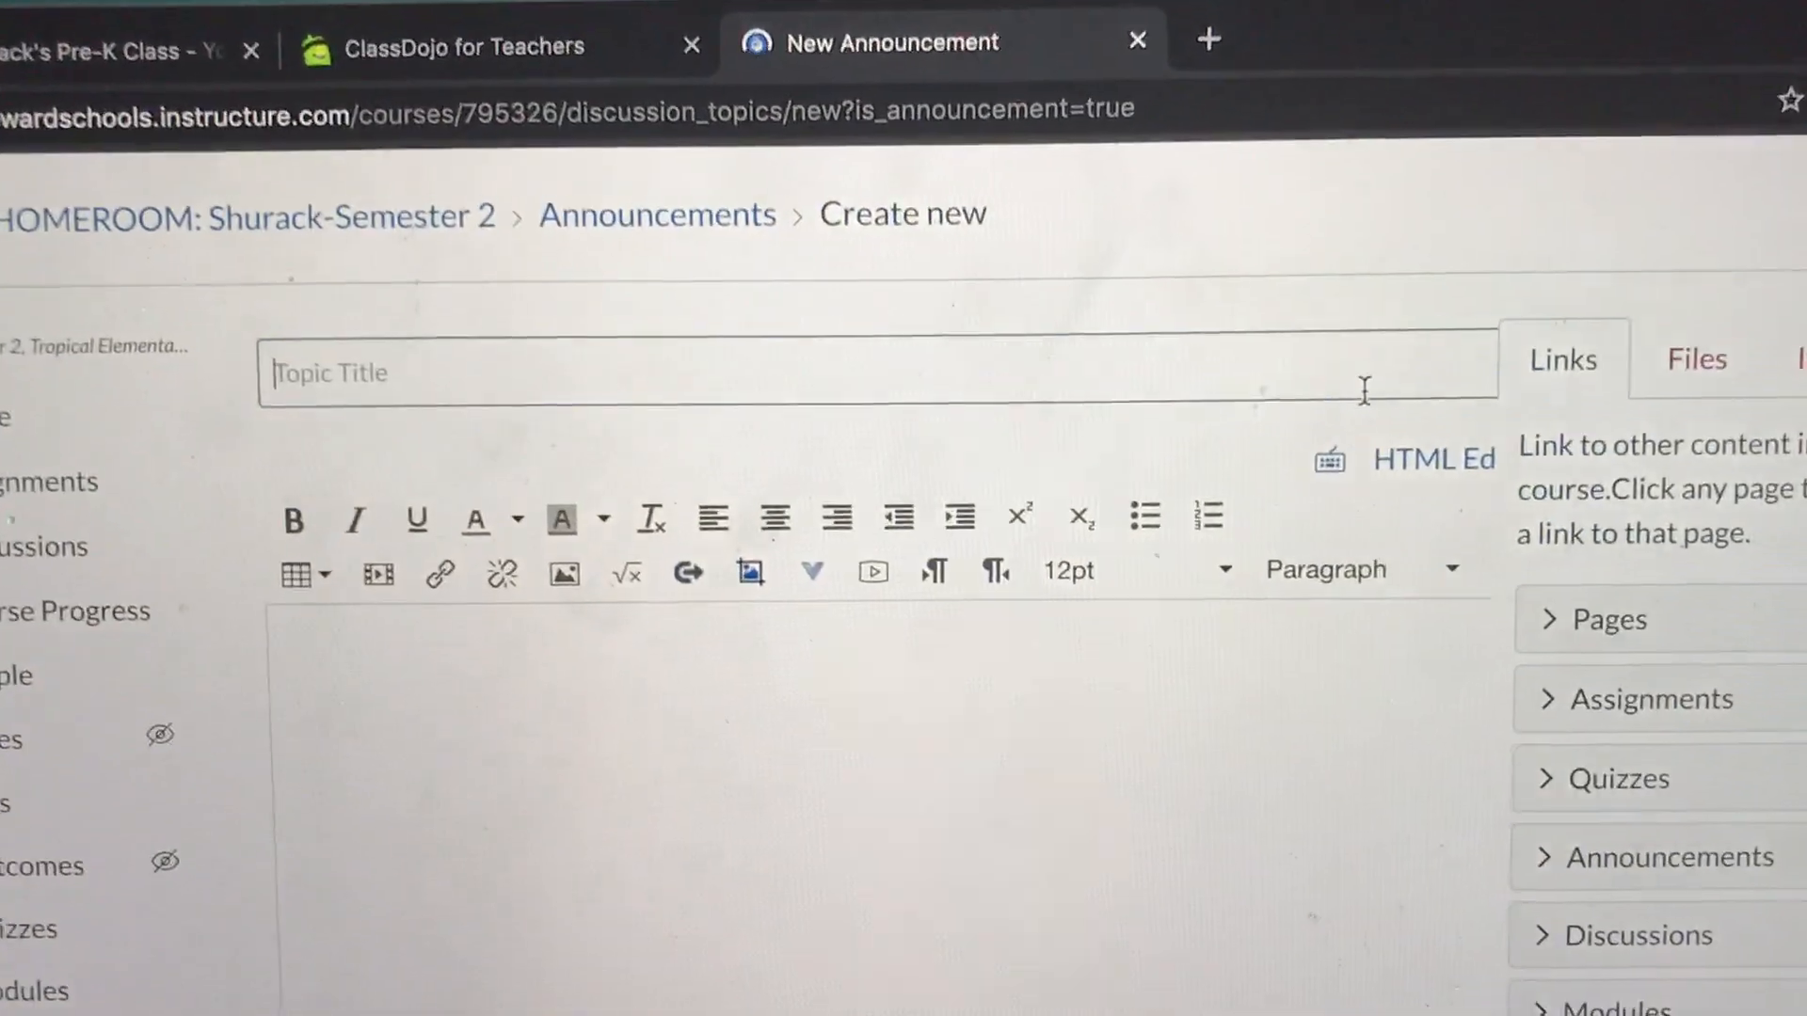
{"action": "type", "text": "Ms."}
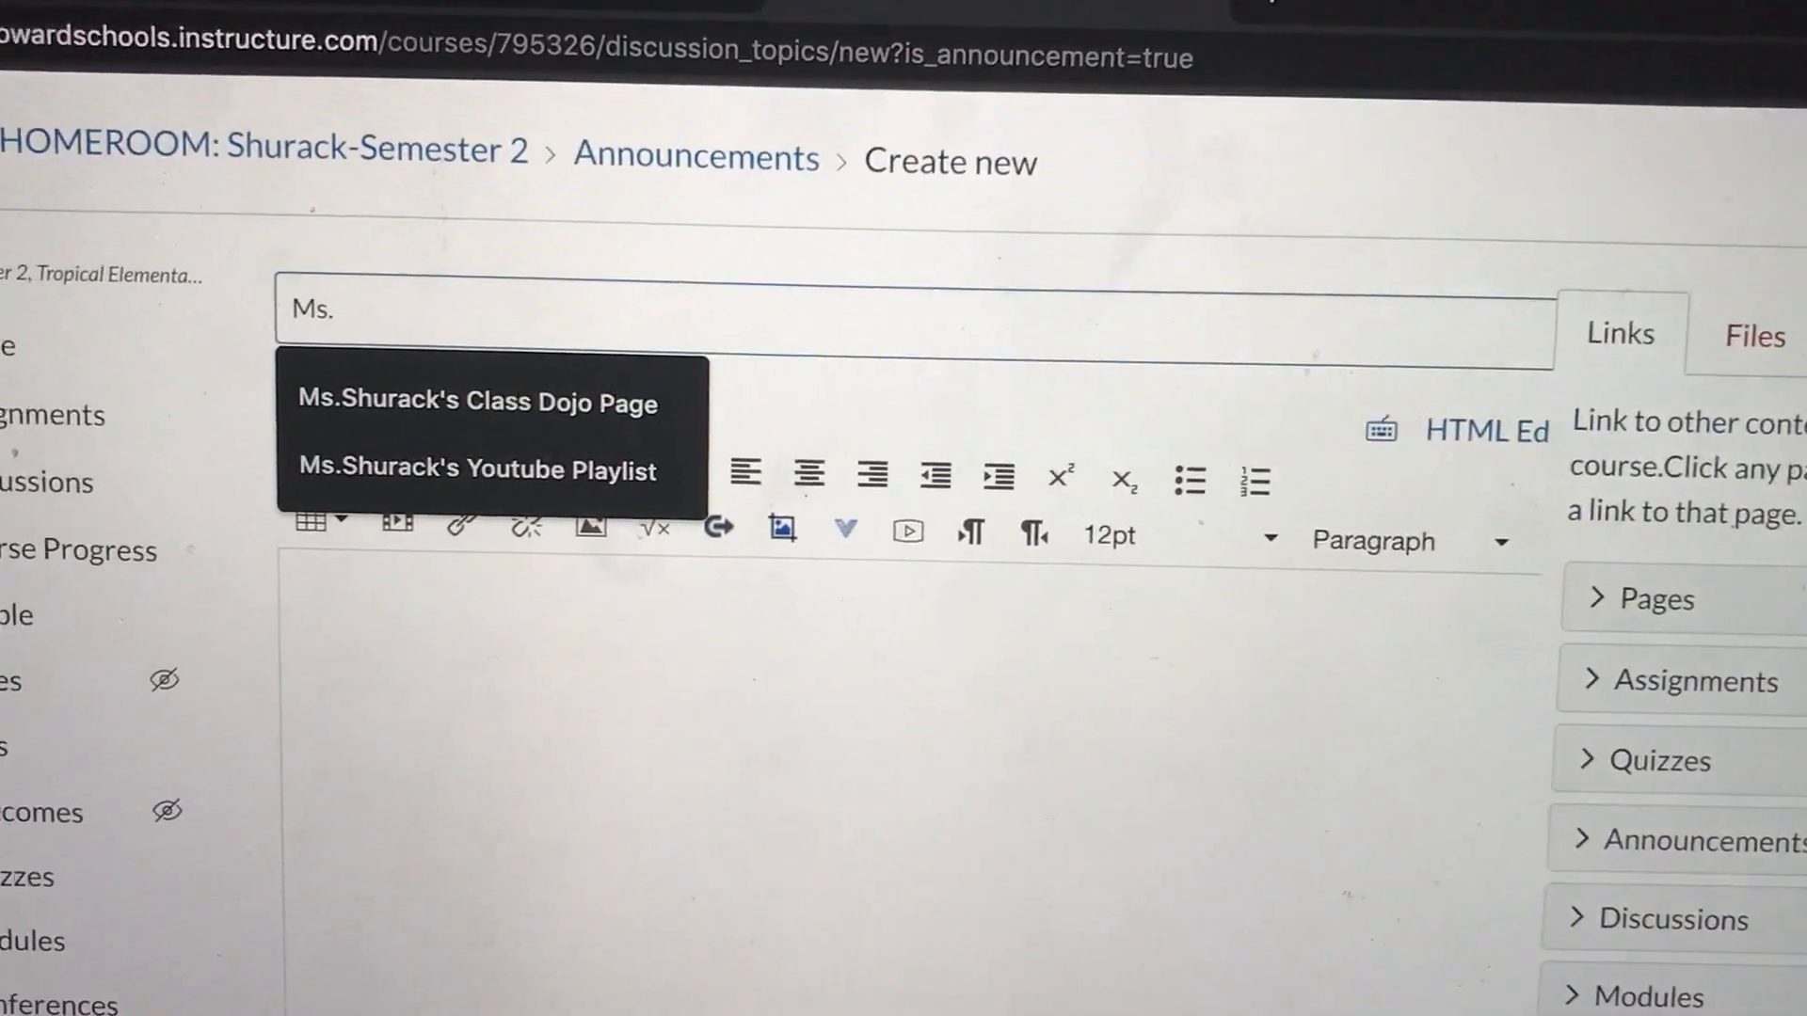
{"action": "type", "text": "Shurack's"}
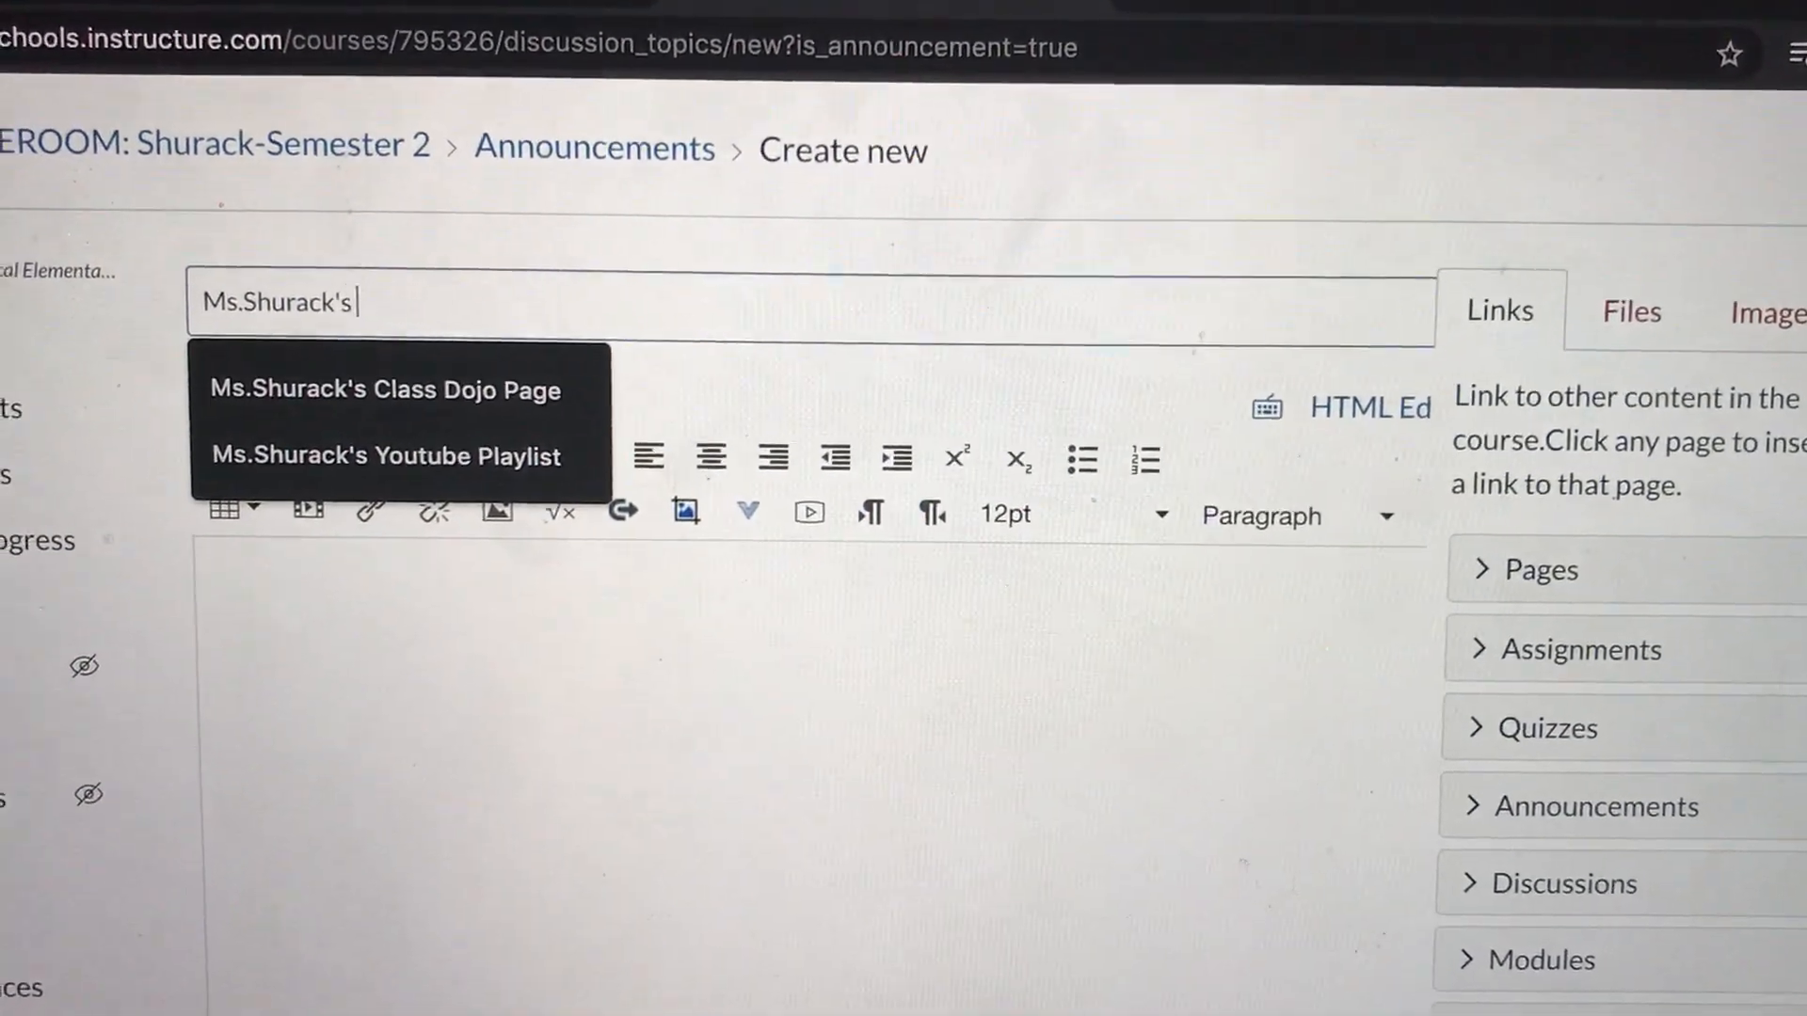
{"action": "type", "text": "Class F"}
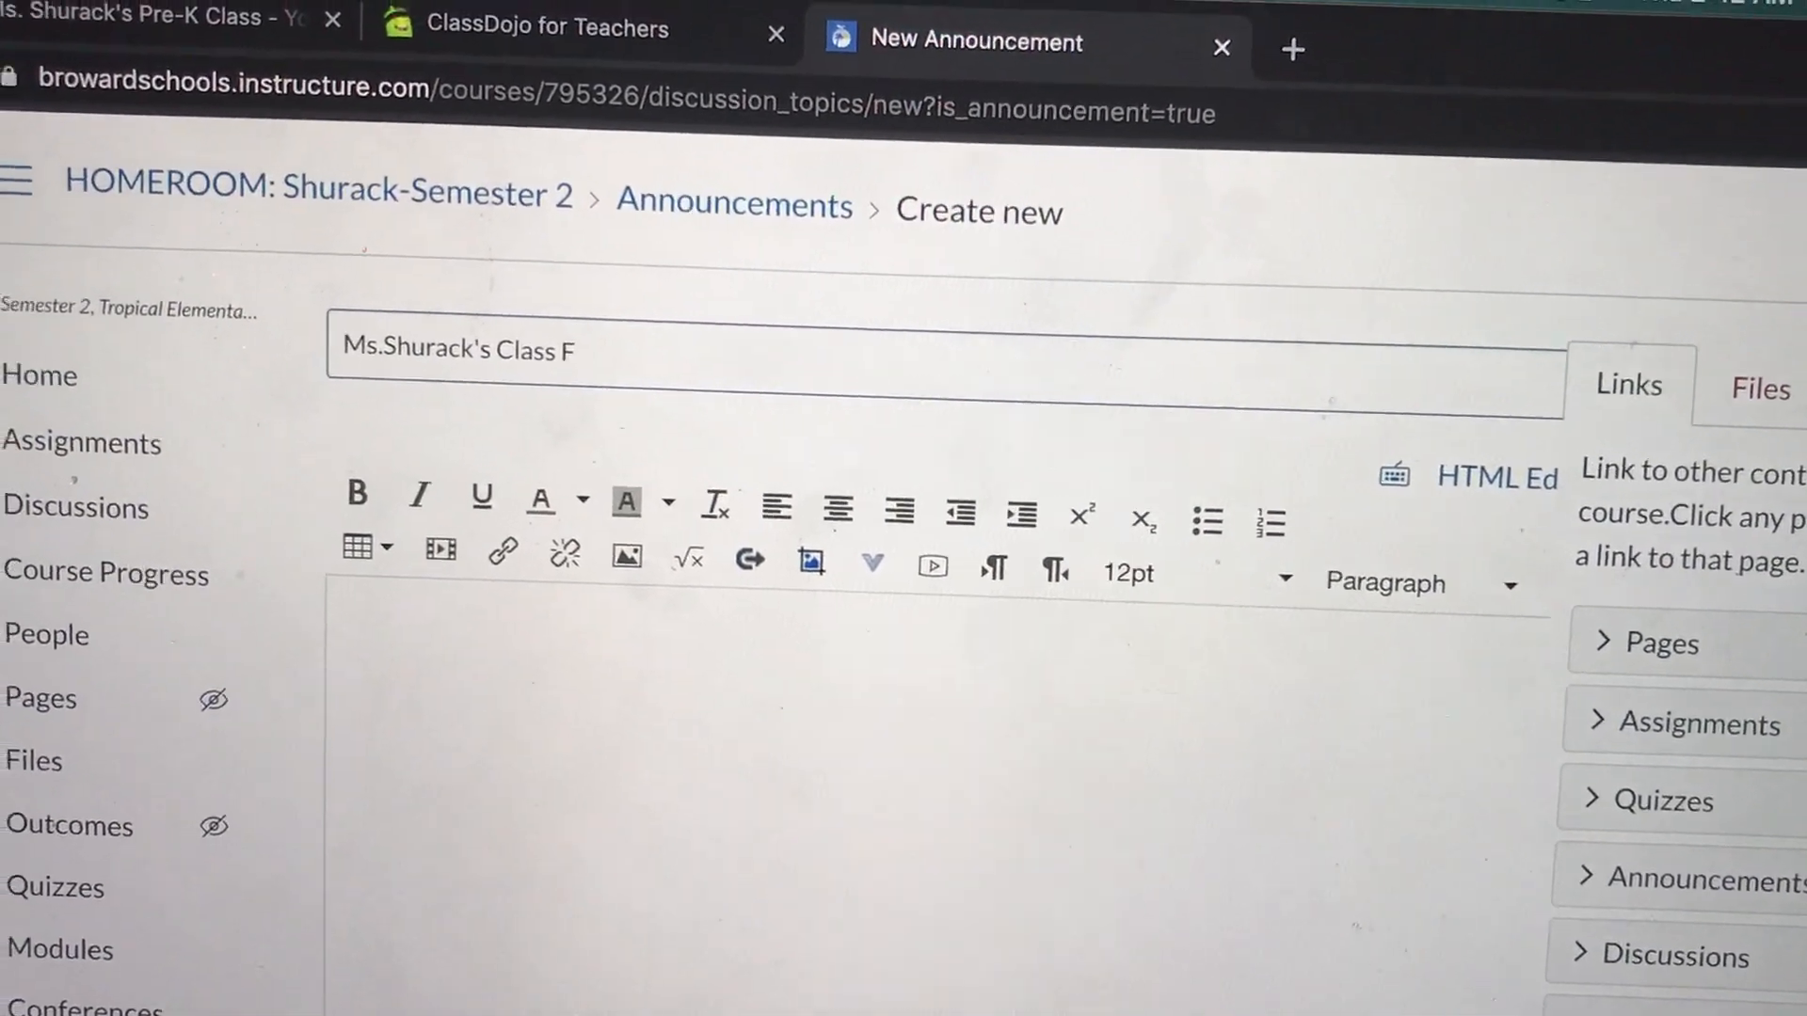
{"action": "type", "text": "acebook"}
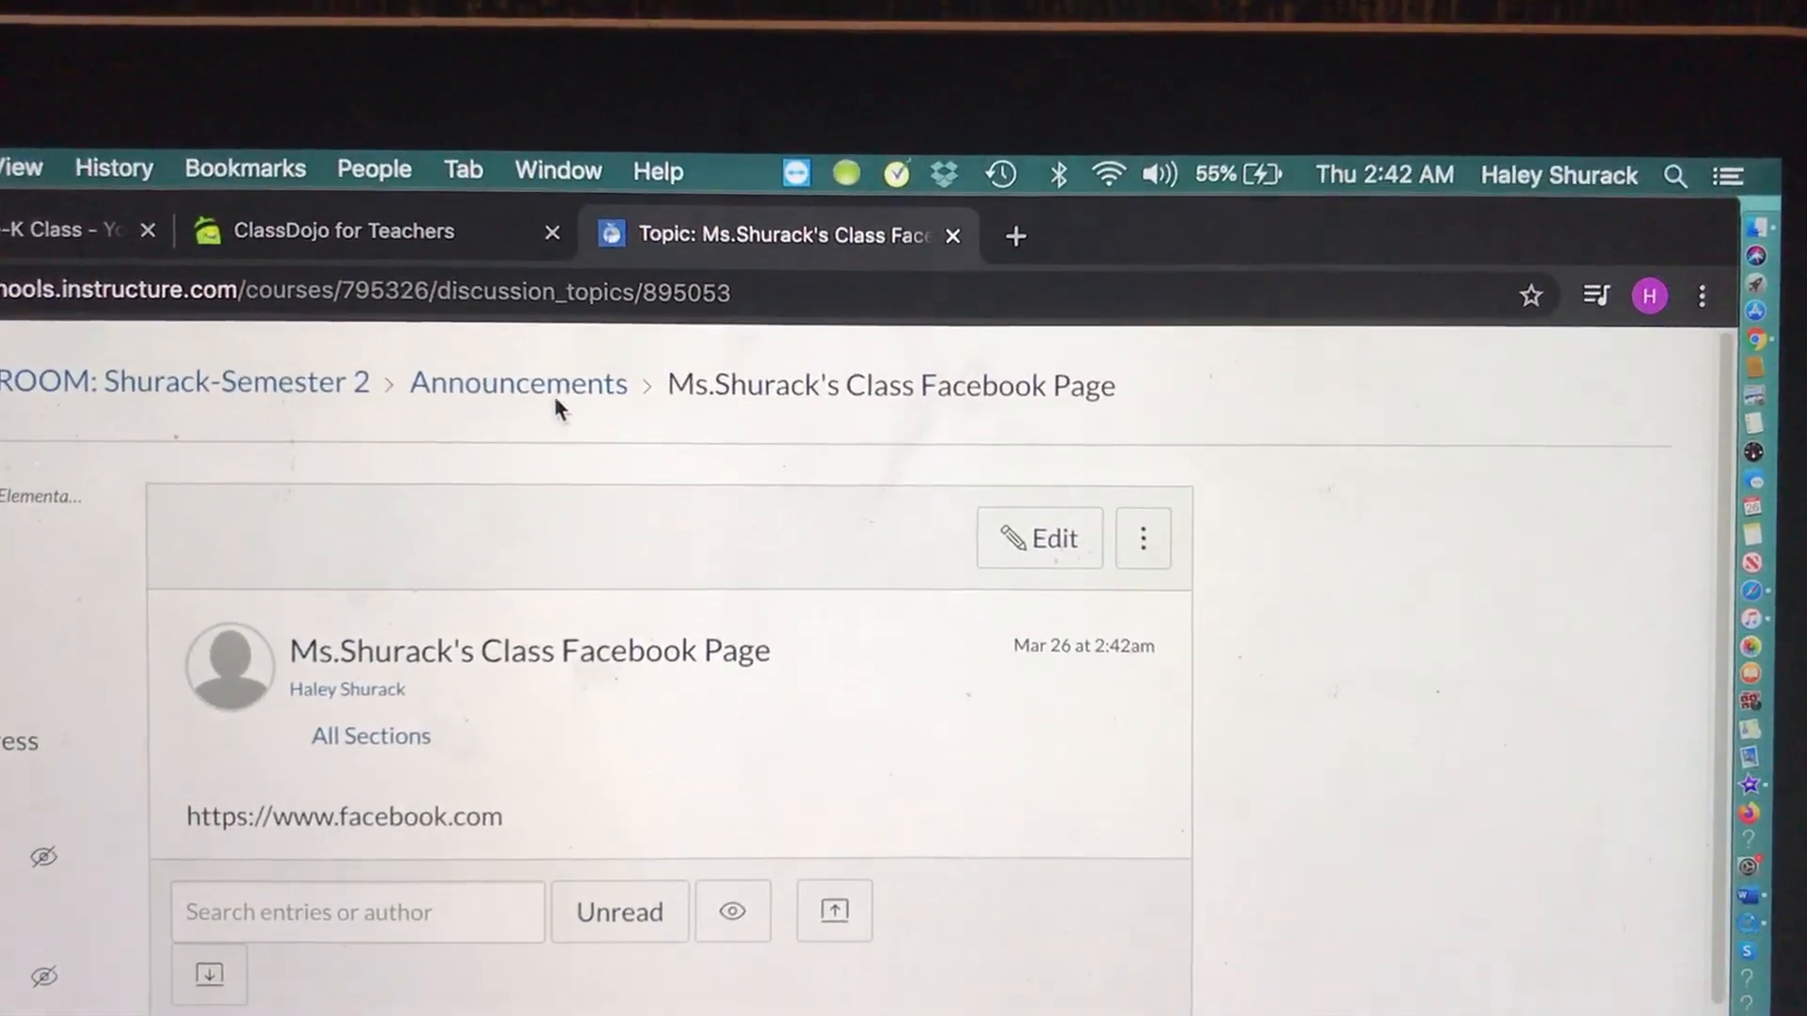
{"action": "left_click", "coordinate": [518, 382]}
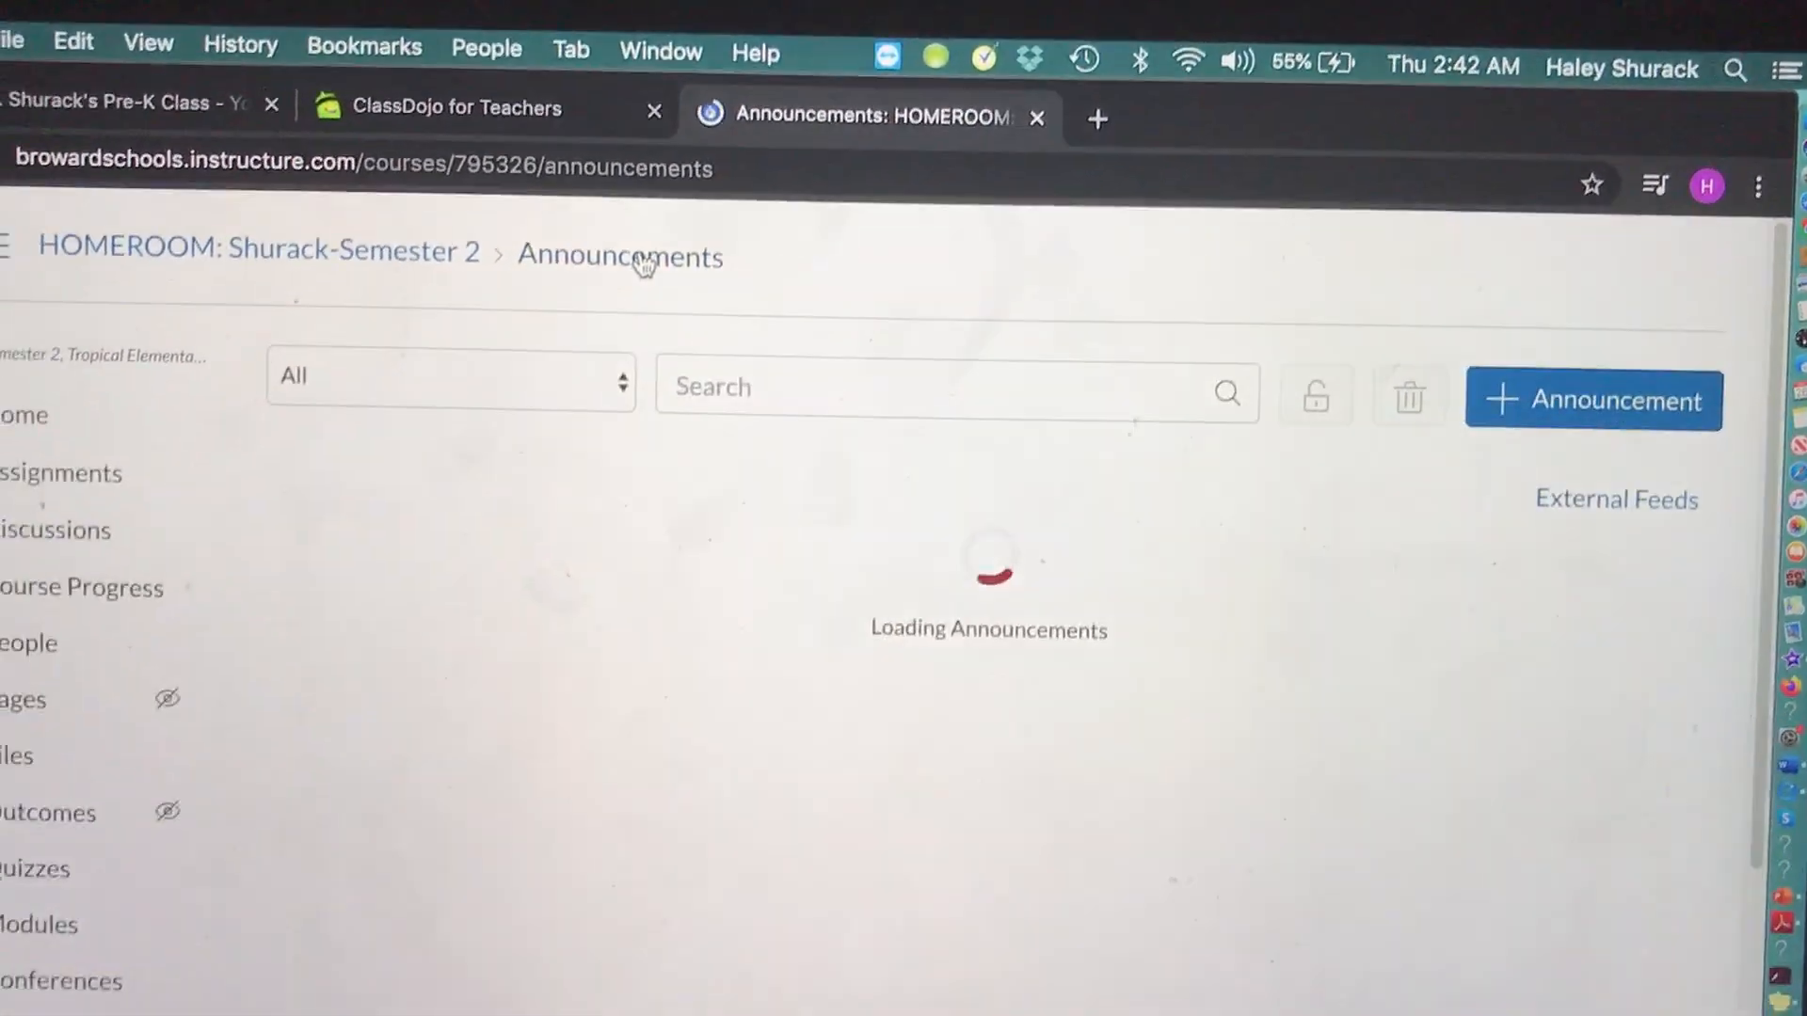